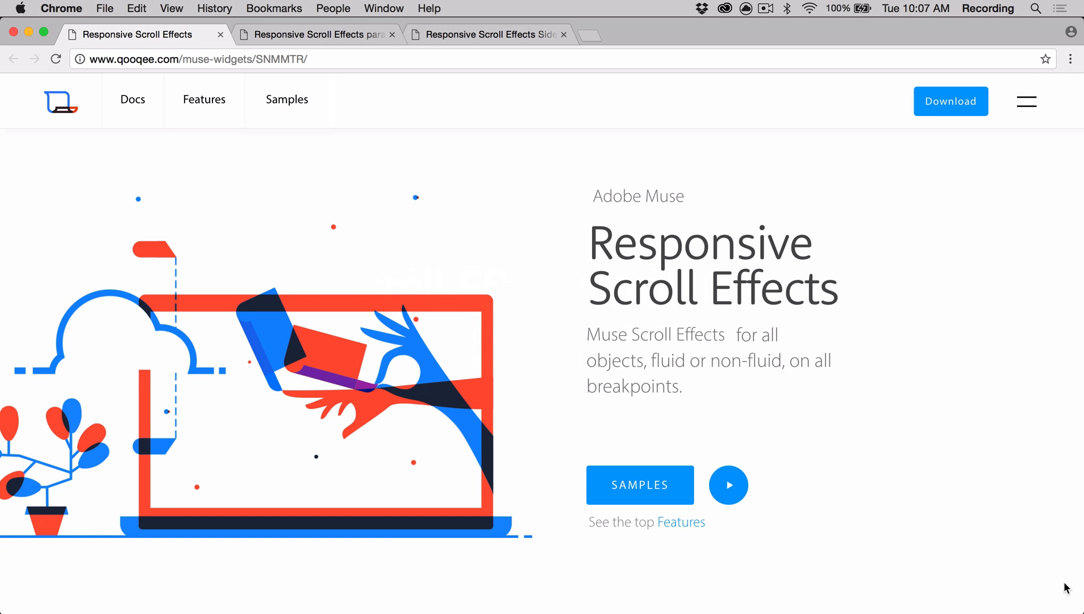
Scroll the Responsive Scroll Effects page through its feature sections down to Motion + Opacity.
scroll("down", 3)
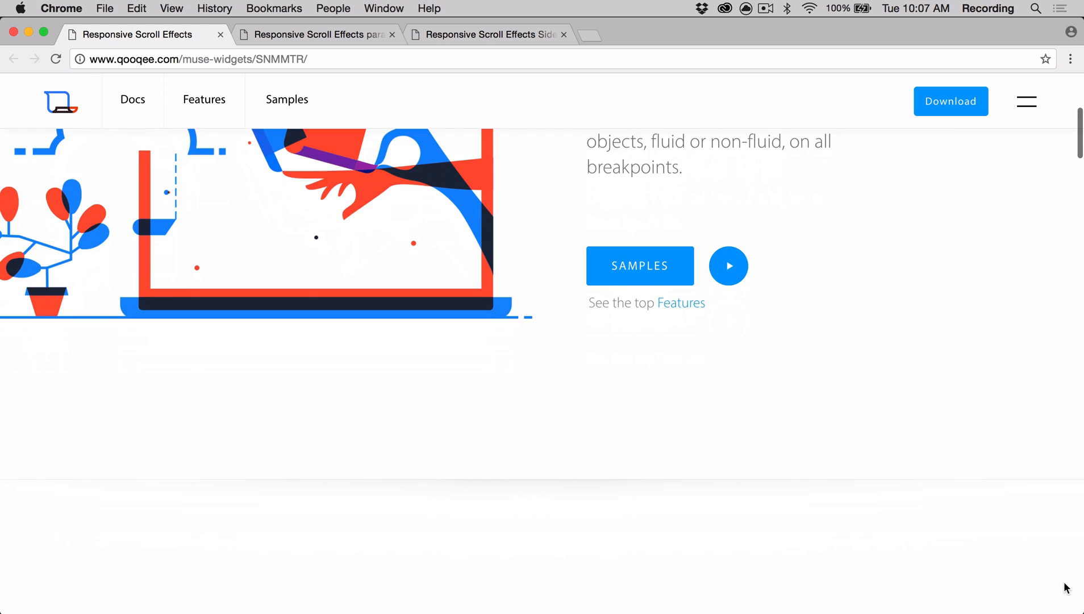
scroll("down", 3)
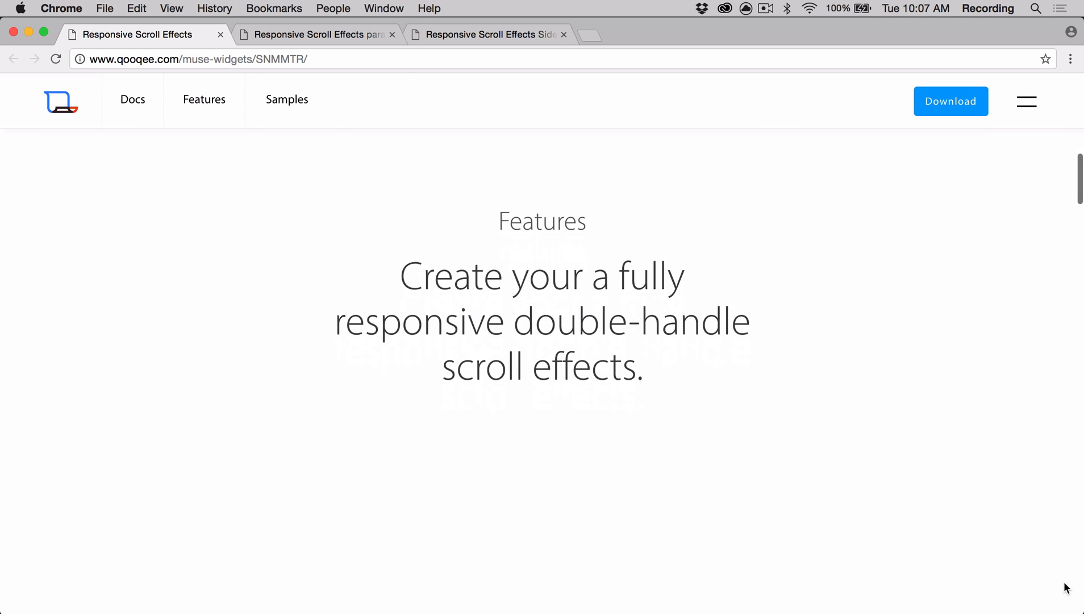
scroll("down", 3)
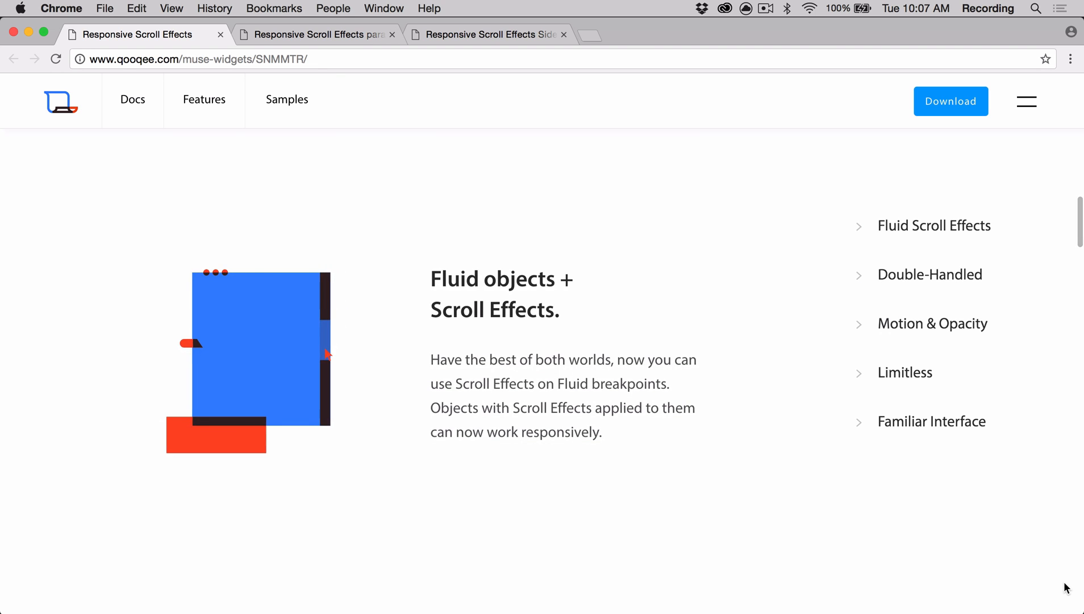
scroll("down", 3)
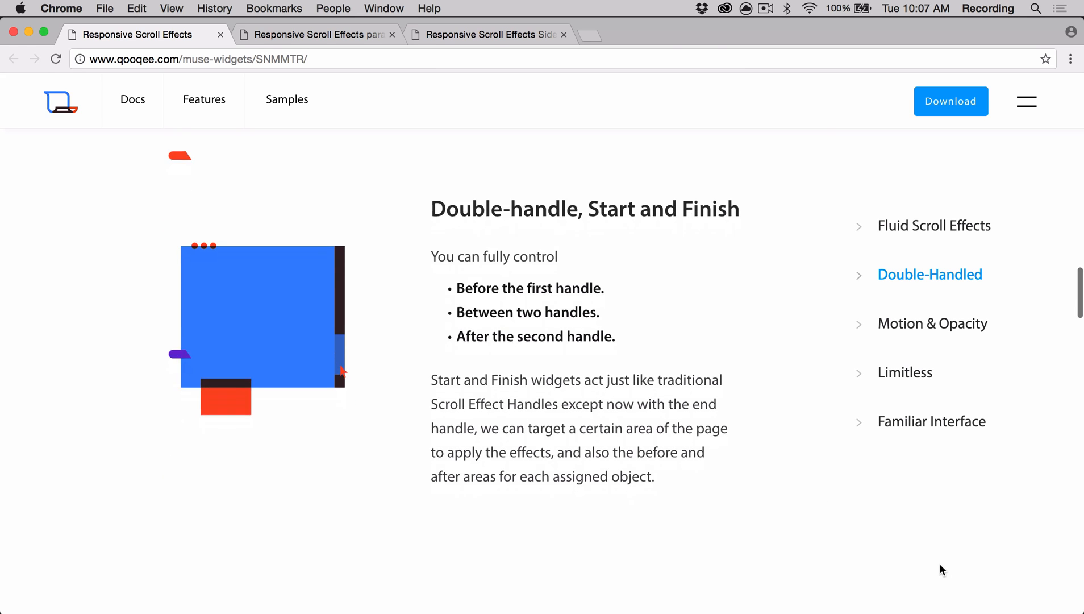
scroll("down", 3)
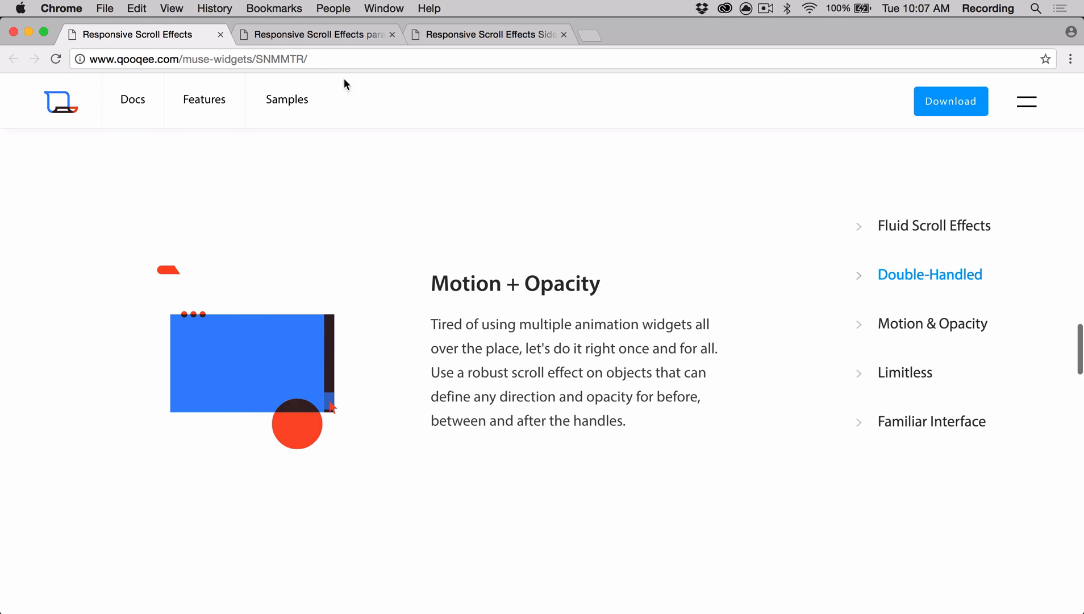
Switch to the Parallax sample page and scroll past its parallax images to Fluid Content.
left_click(314, 35)
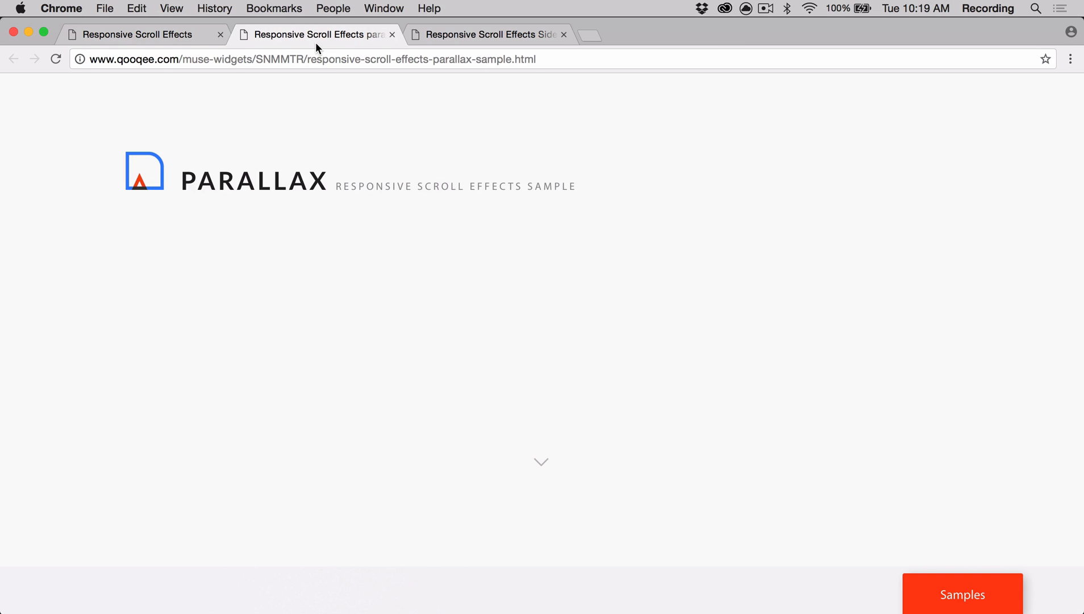
scroll("down", 3)
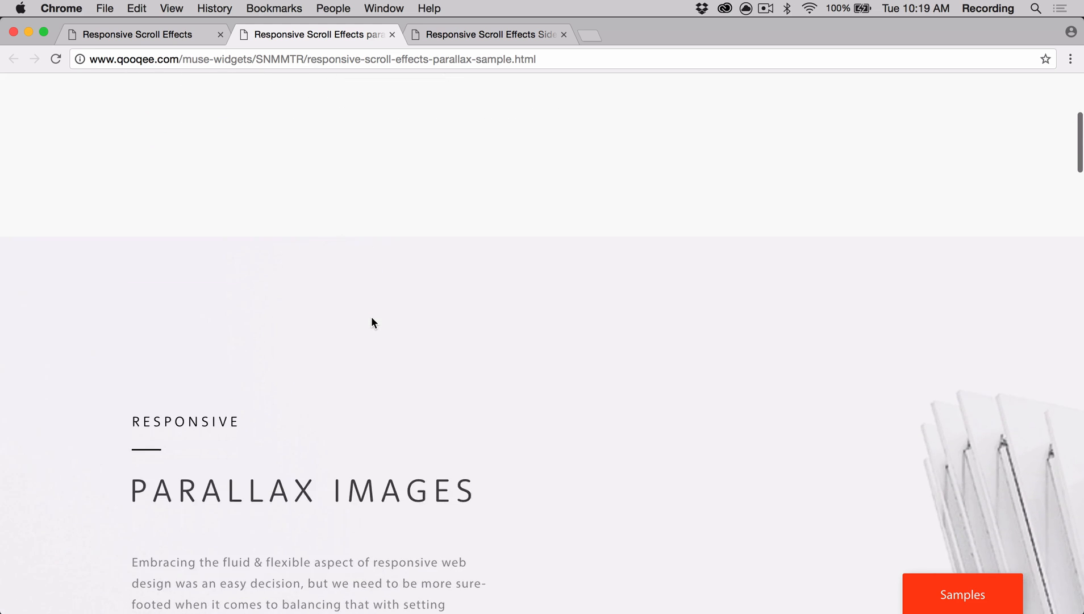
scroll("down", 3)
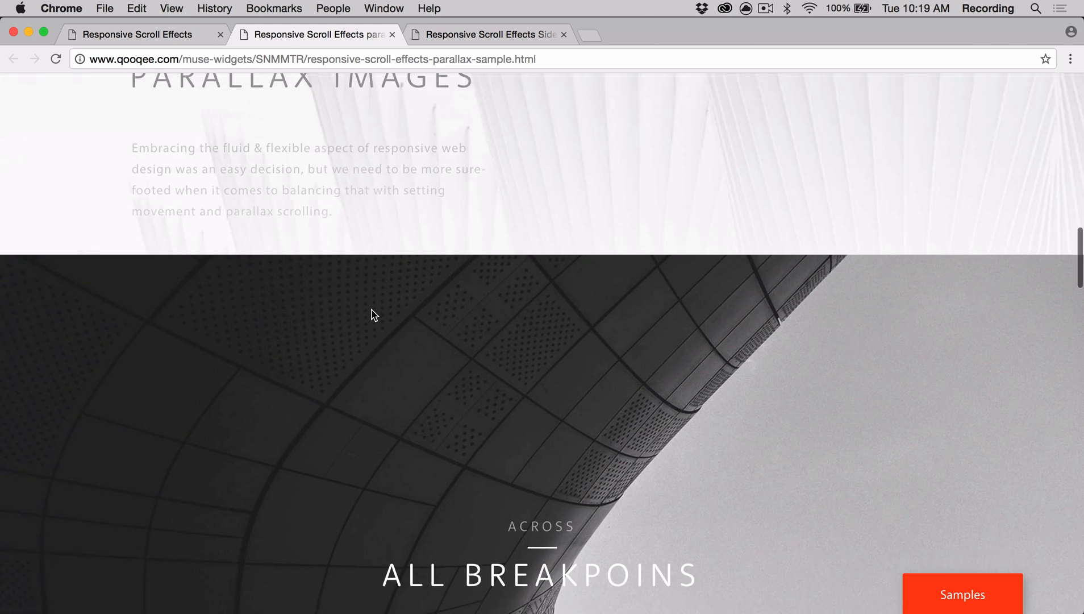
scroll("down", 3)
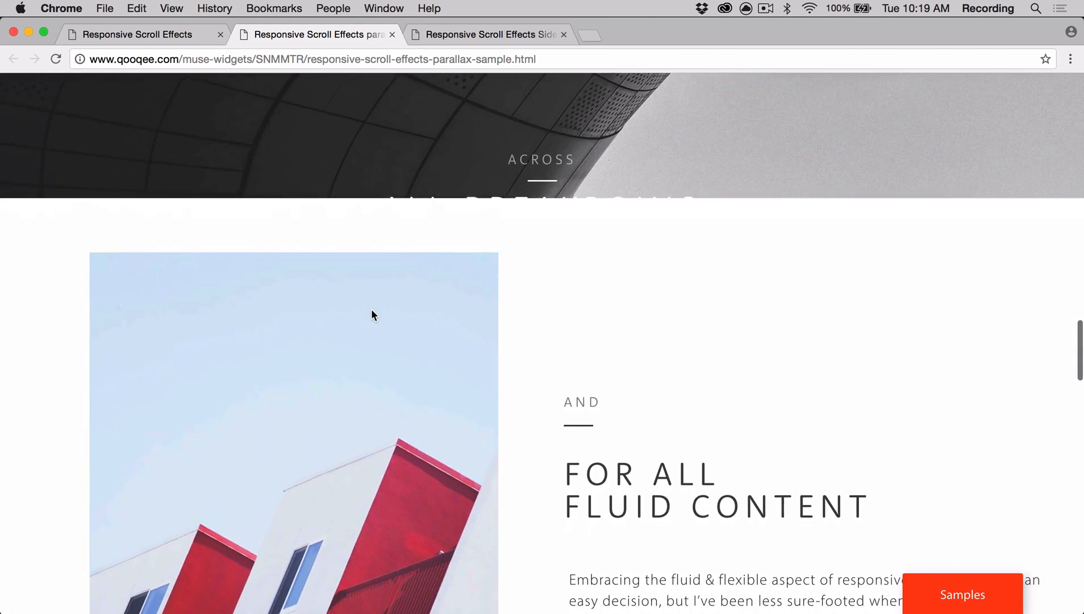
Switch to the Smart Nav sample and scroll to watch the side navigation panels slide in and out.
left_click(485, 34)
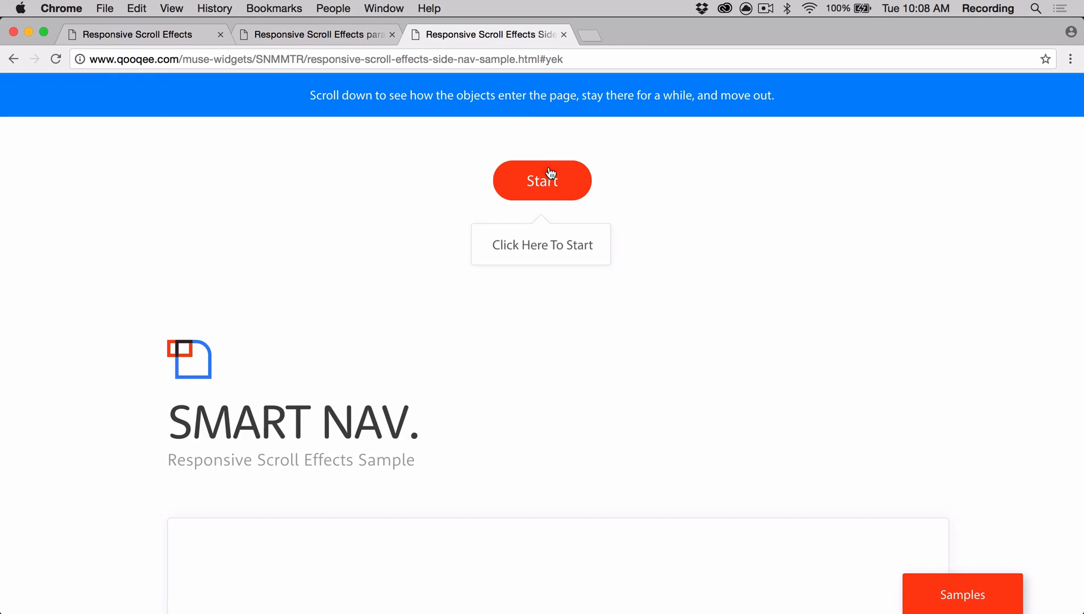
scroll("down", 3)
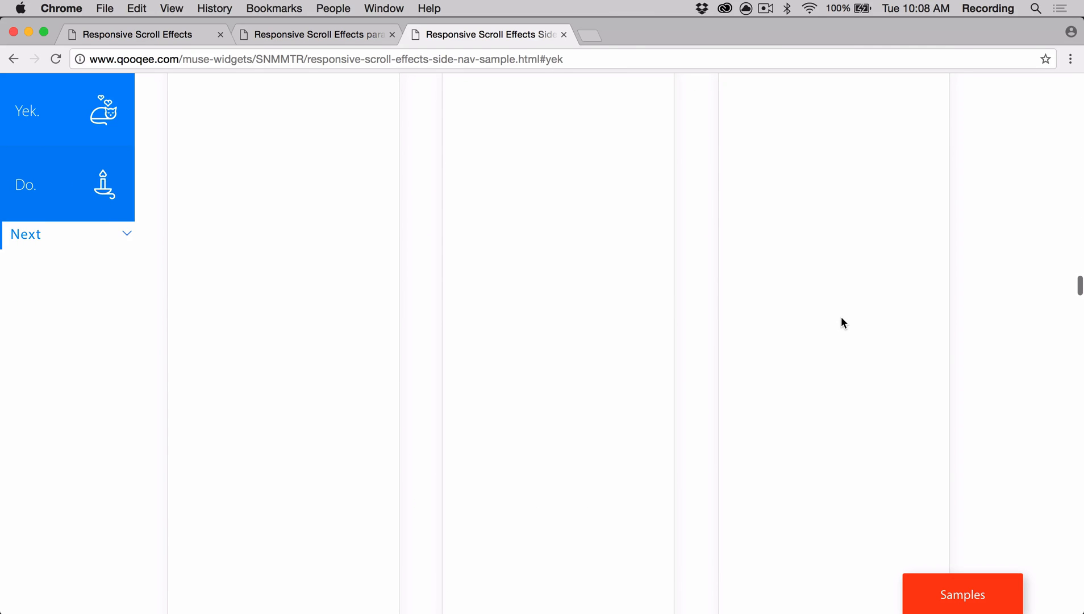
scroll("down", 3)
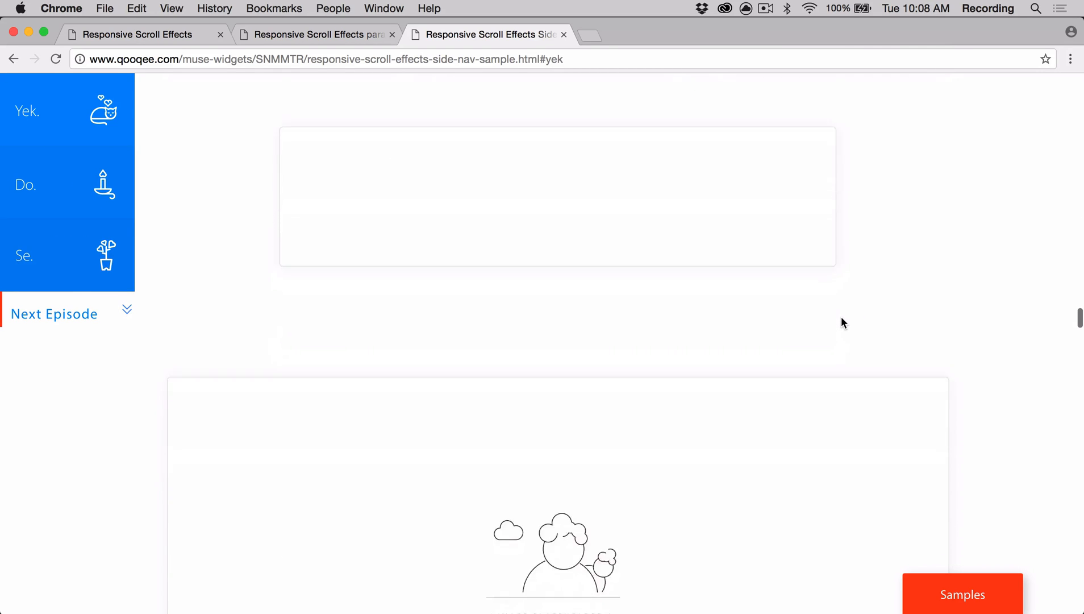
scroll("up", 3)
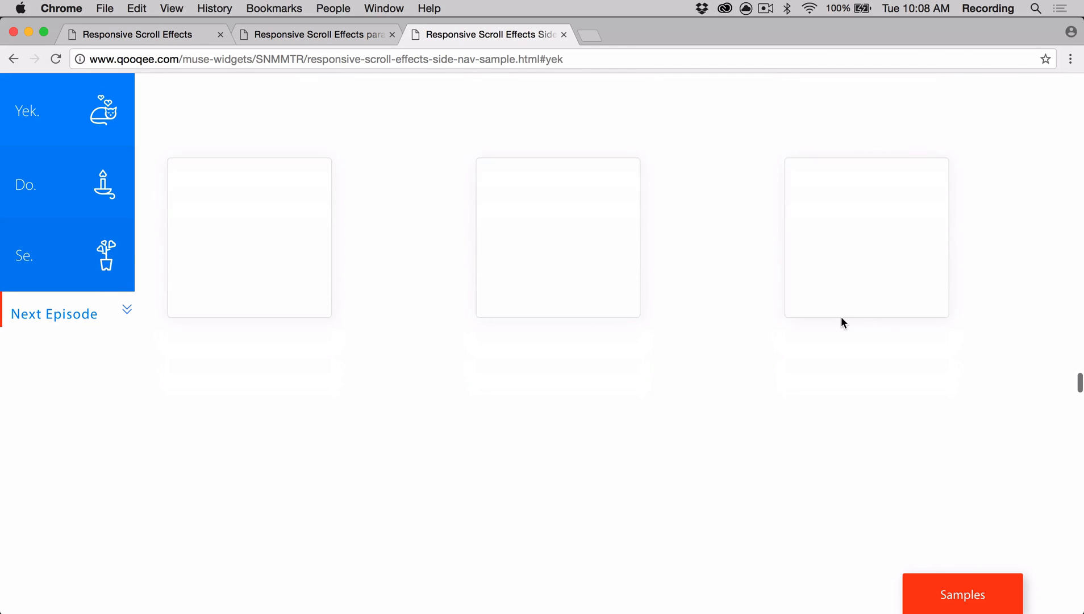
scroll("down", 3)
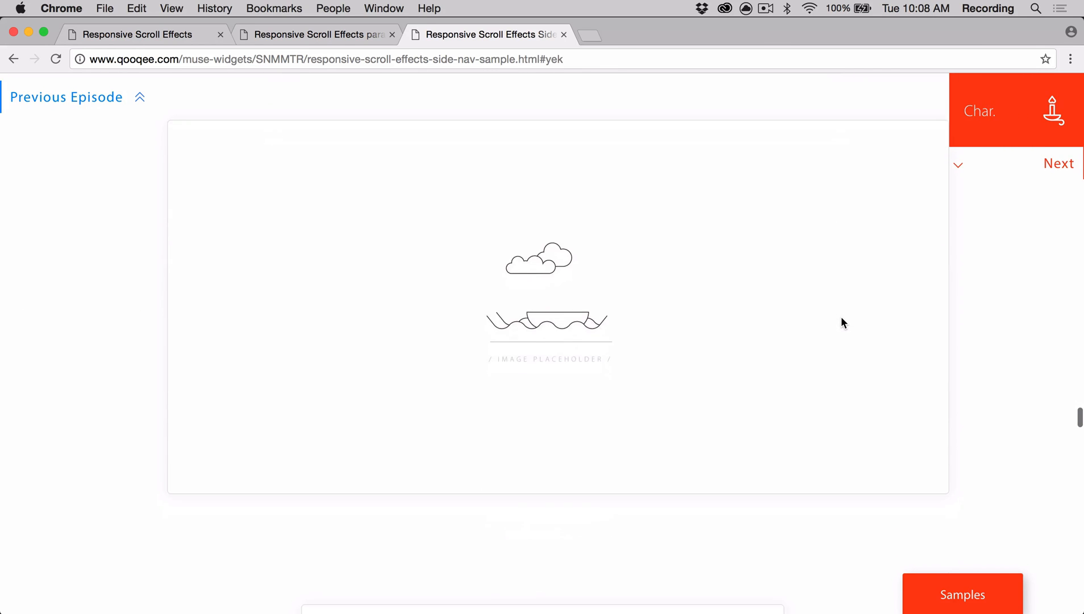
scroll("down", 3)
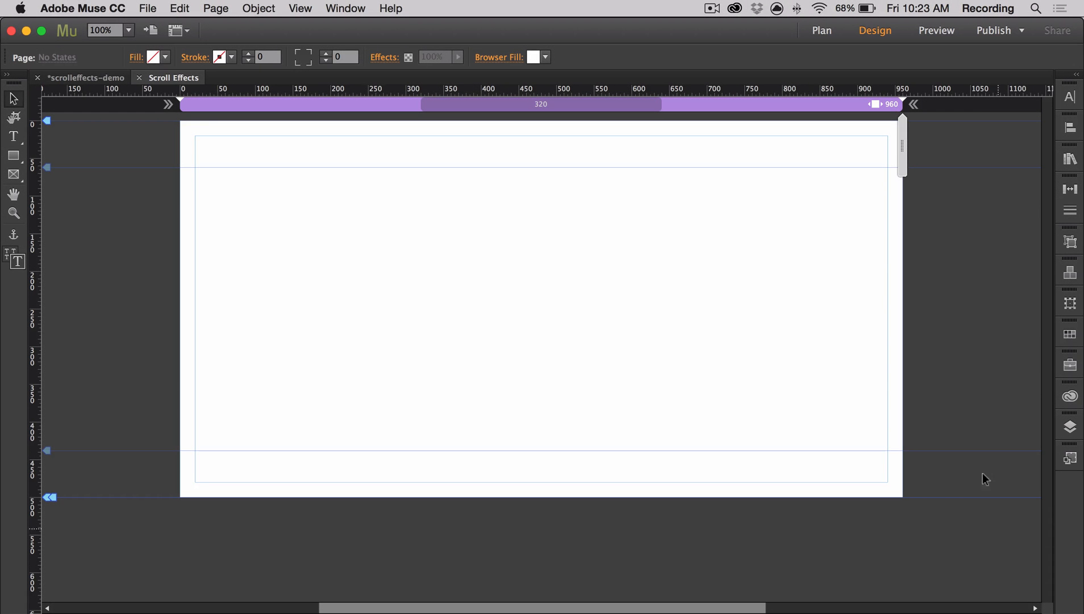
Place the QooQee Scroll Effects widget and set the page's minimum height to 5000.
left_click(1070, 158)
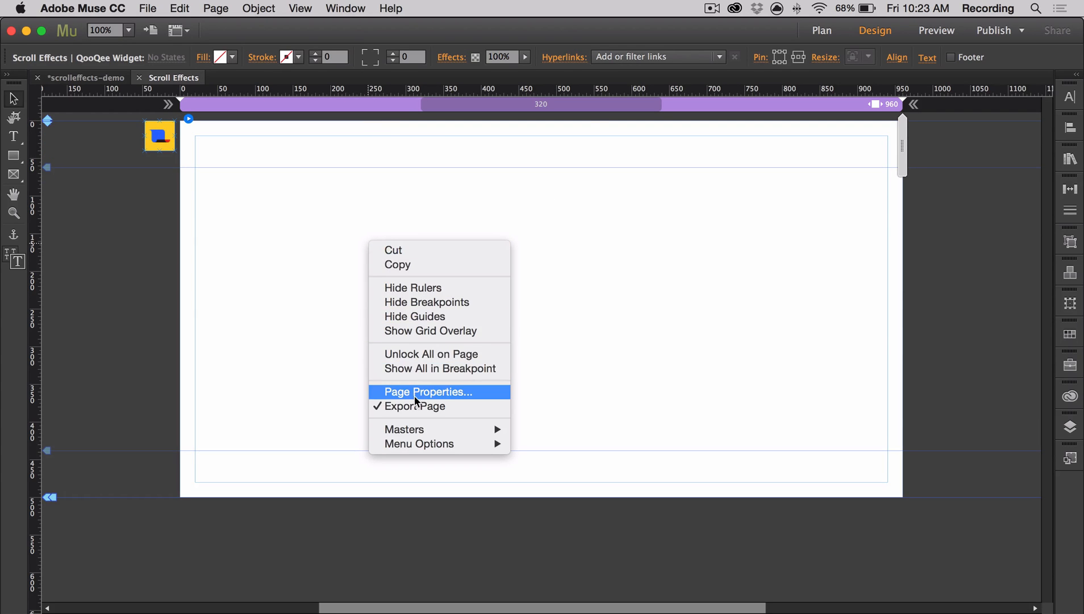
left_click(428, 392)
type("5000")
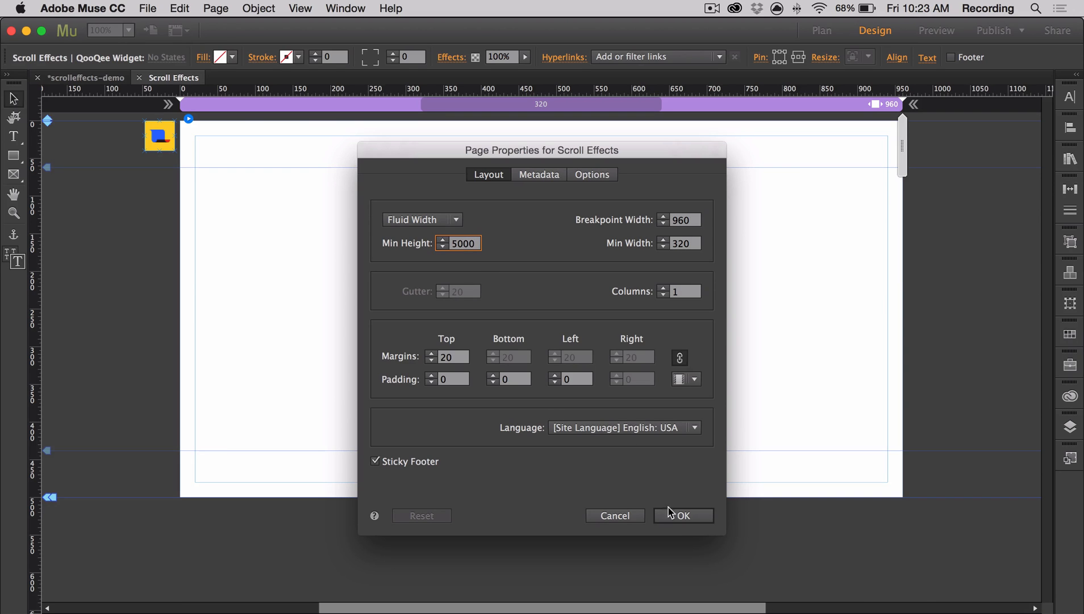
left_click(683, 514)
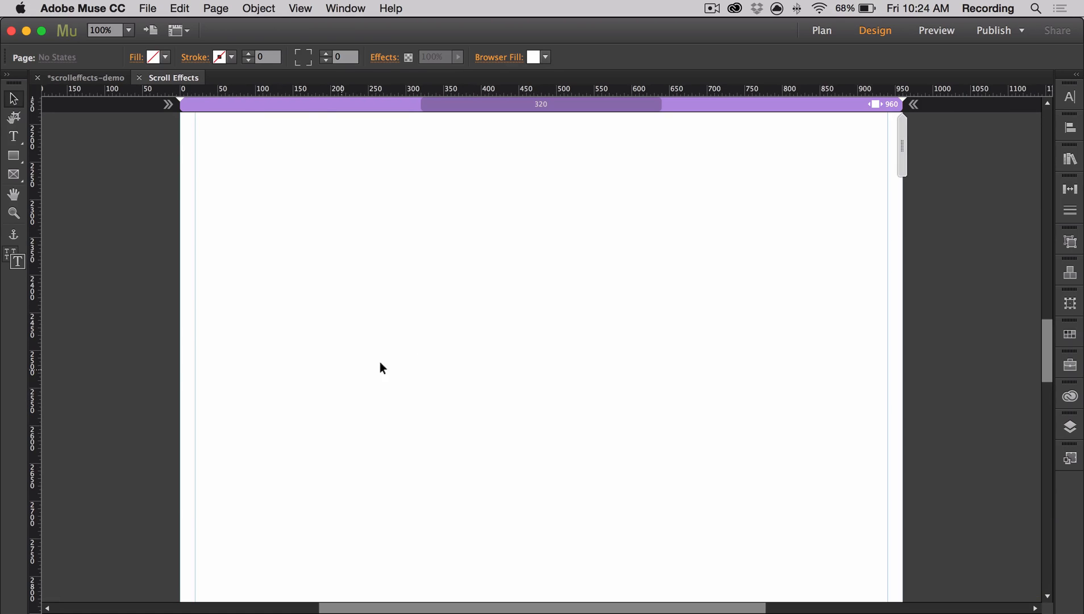
mouse_move(174, 132)
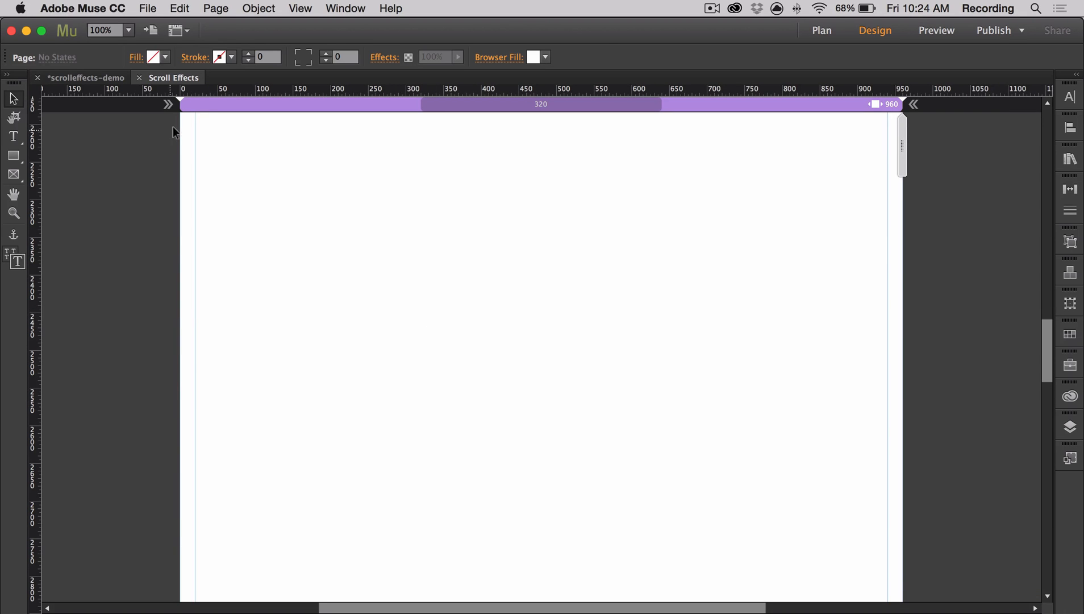
mouse_move(349, 444)
type("120")
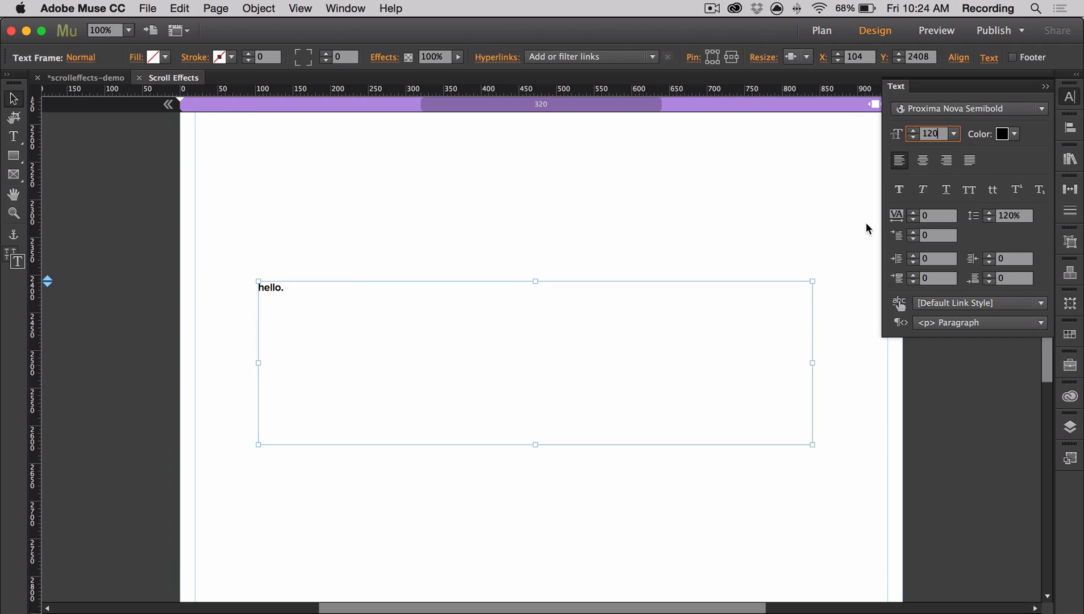
Enlarge the hello. text to size 120 and bring in the QooQee Top Handle item.
left_click(107, 29)
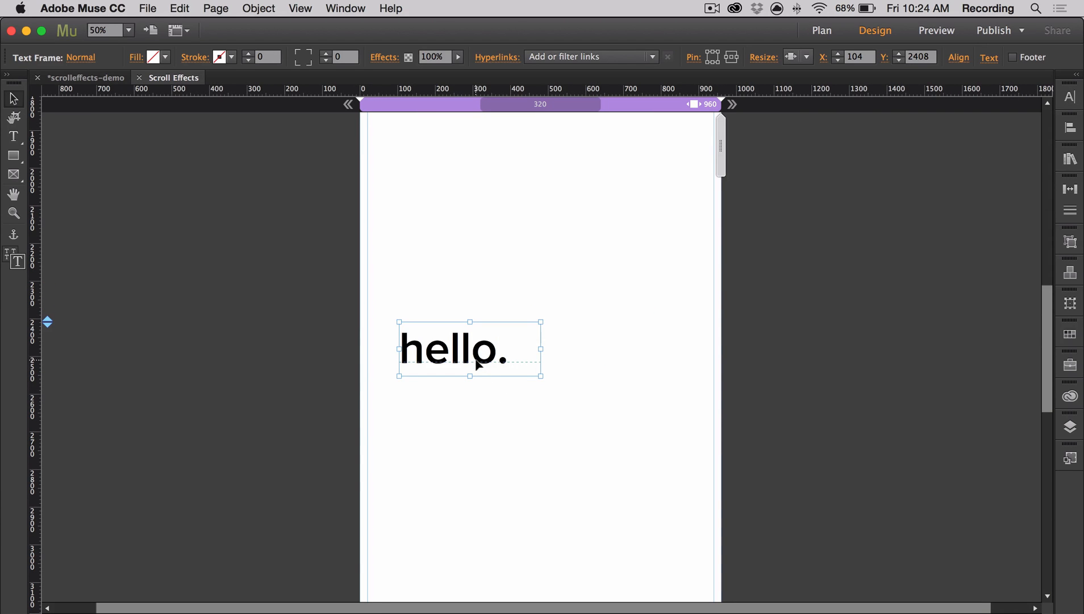
left_click(1069, 159)
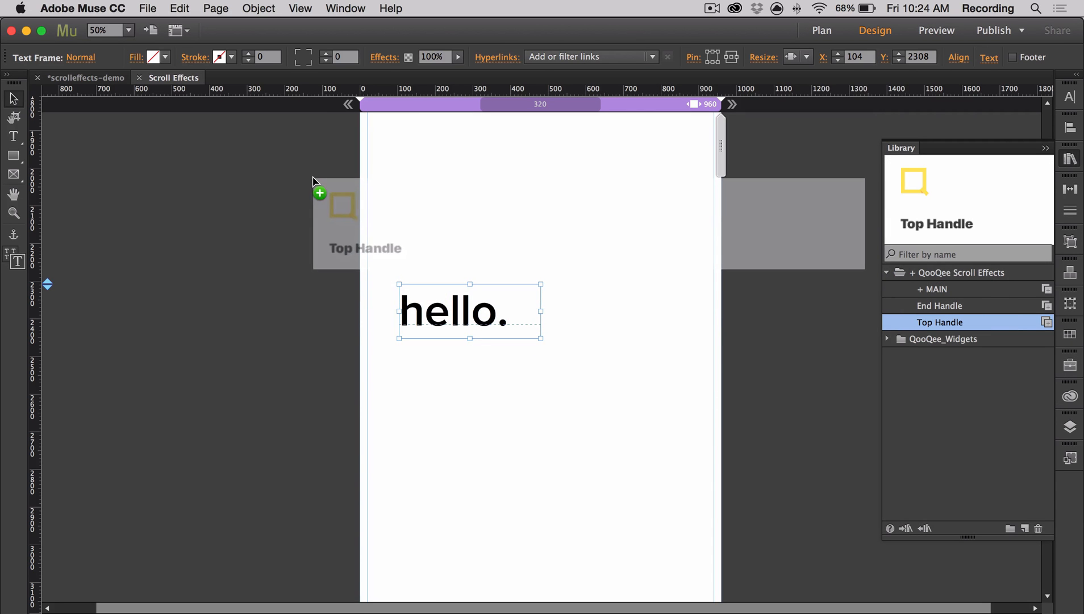
Drop the top handle beside the page and close the widget library.
left_click(940, 306)
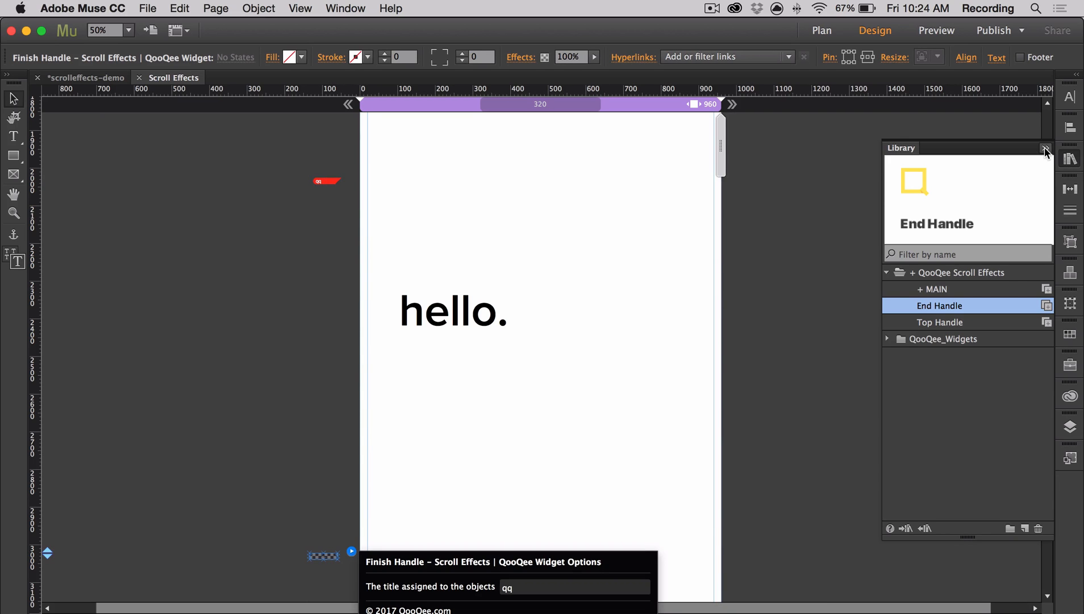
left_click(1046, 148)
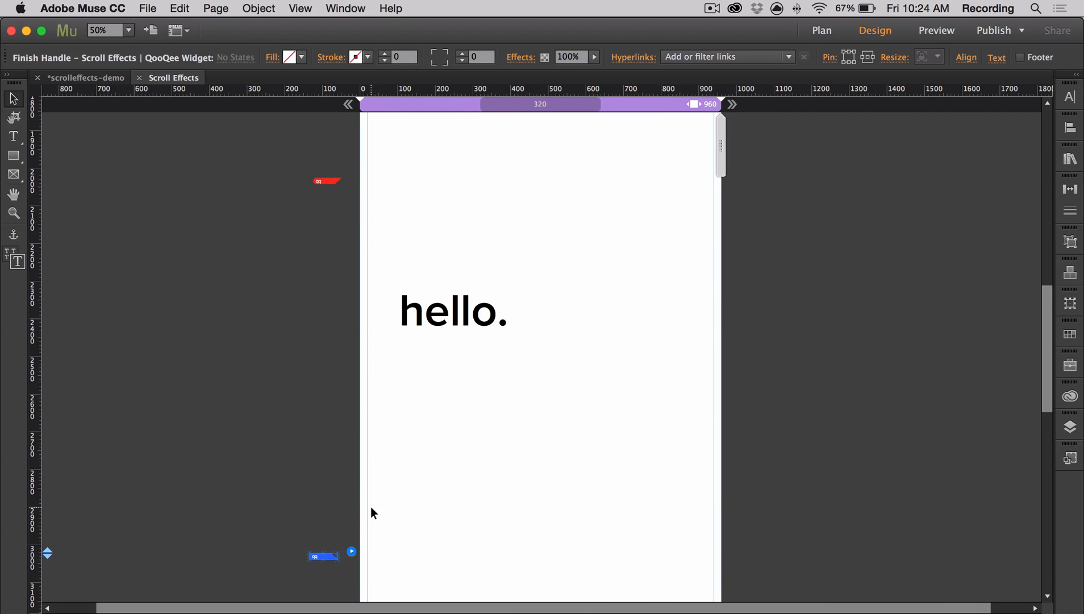
mouse_move(367, 442)
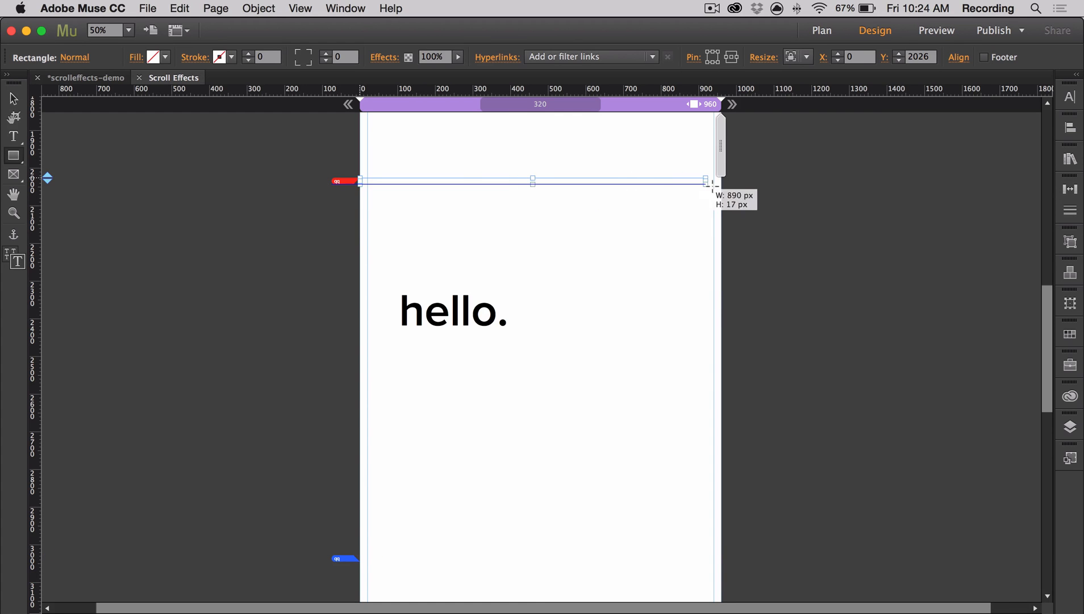
Fill the thin full-width bar at the top handle with red.
left_click(164, 57)
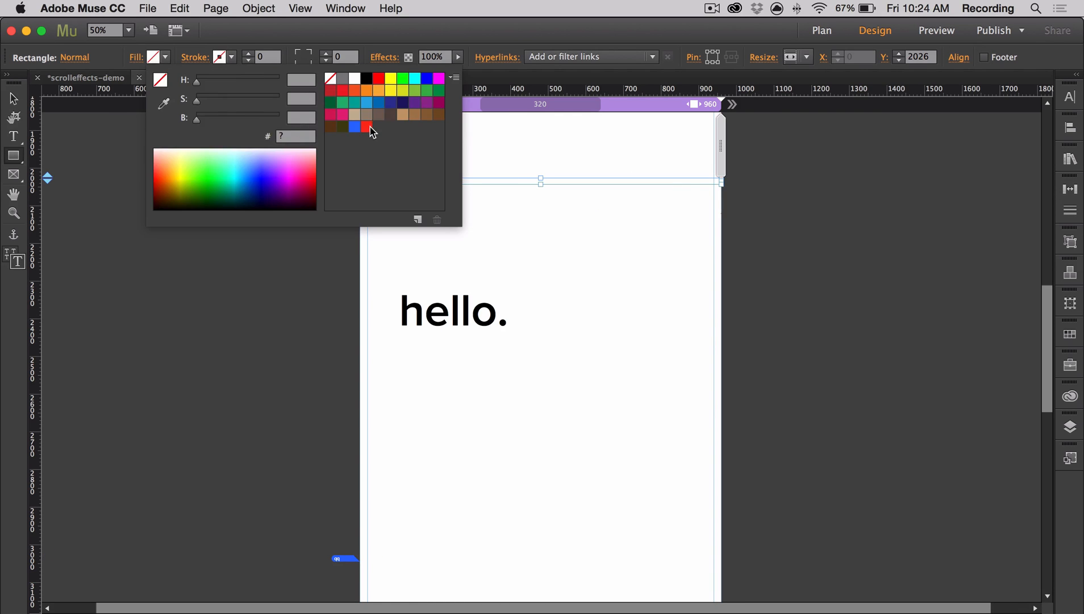
left_click(367, 126)
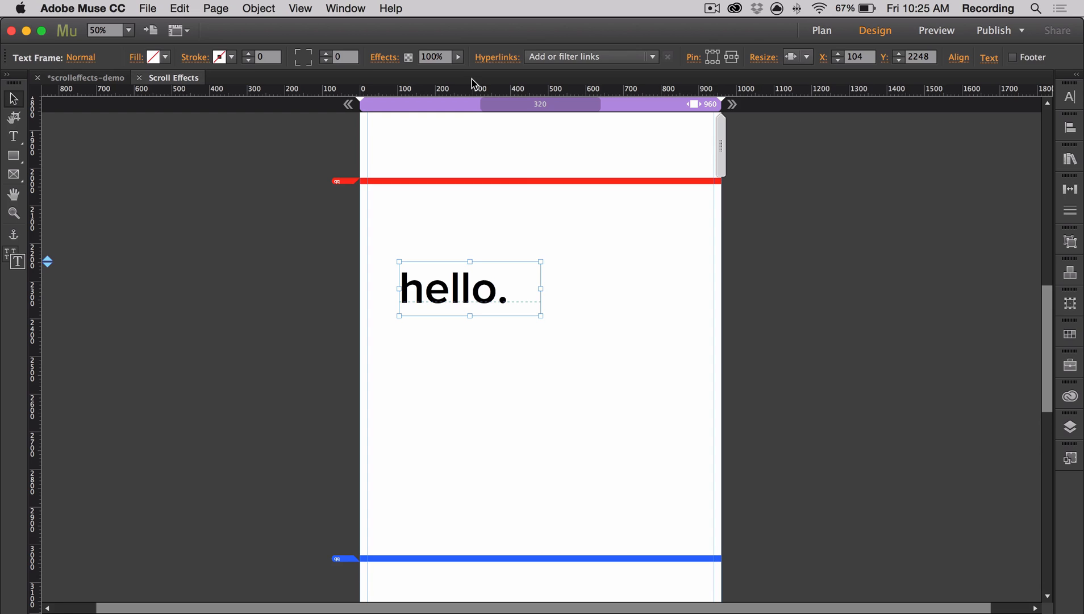
Give the hello. text frame the tooltip title hello in its hyperlink options.
left_click(651, 57)
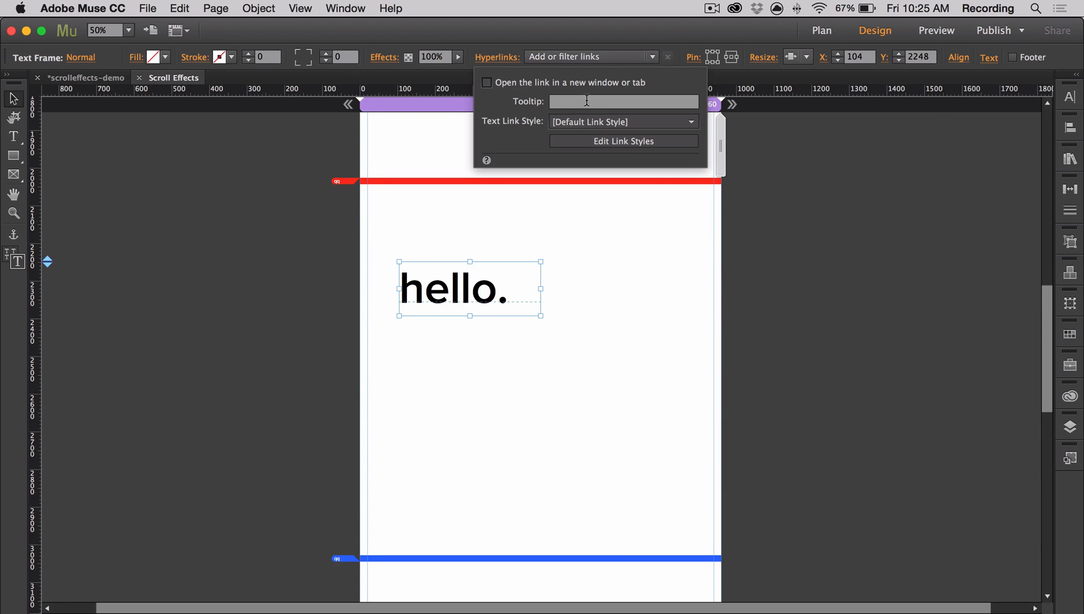
type("hel")
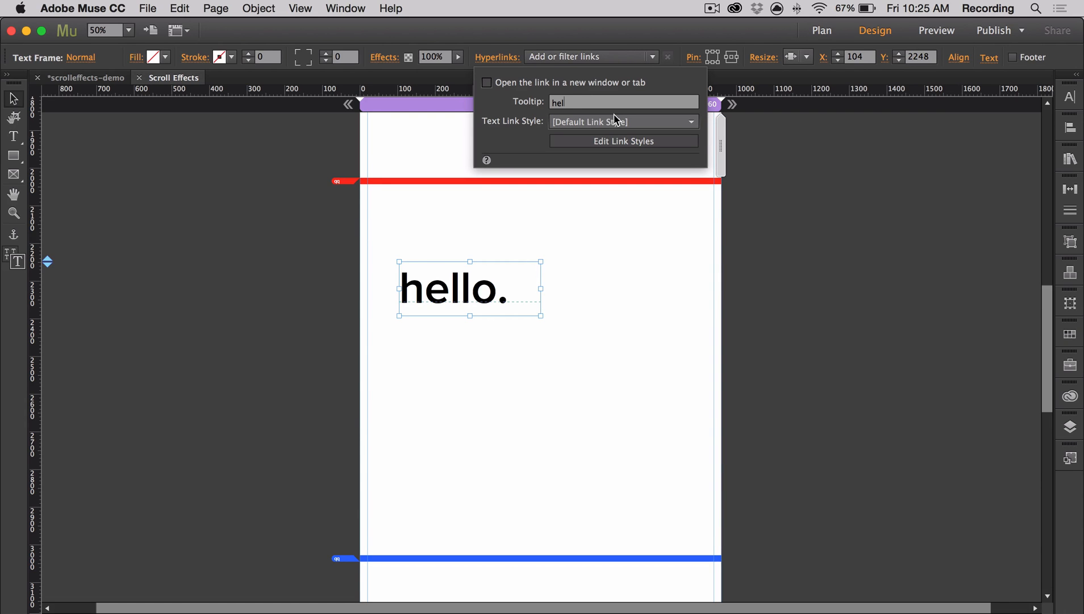
type("lo")
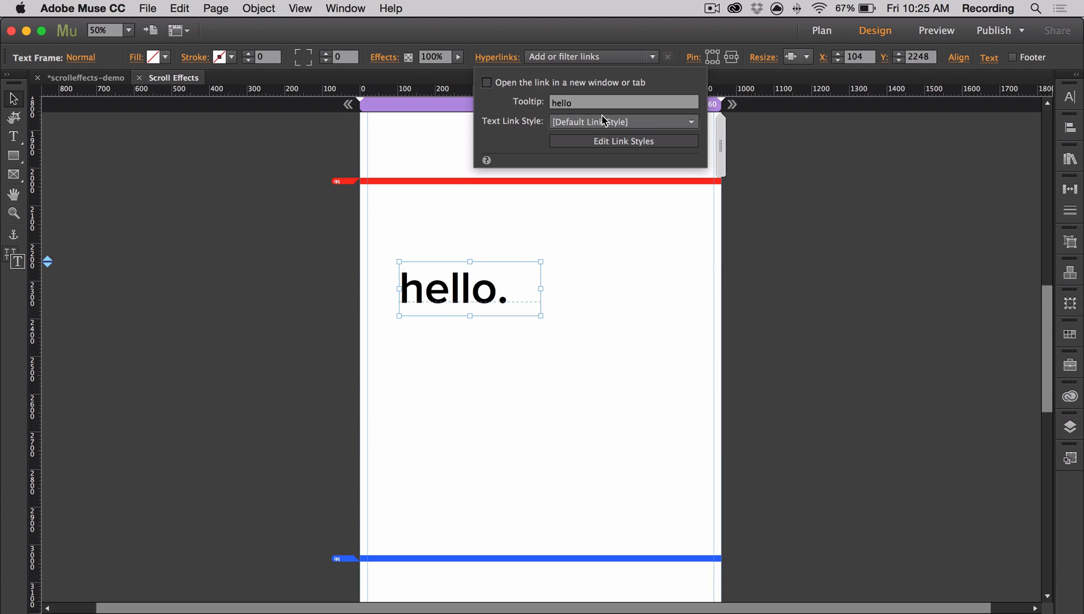
left_click(578, 329)
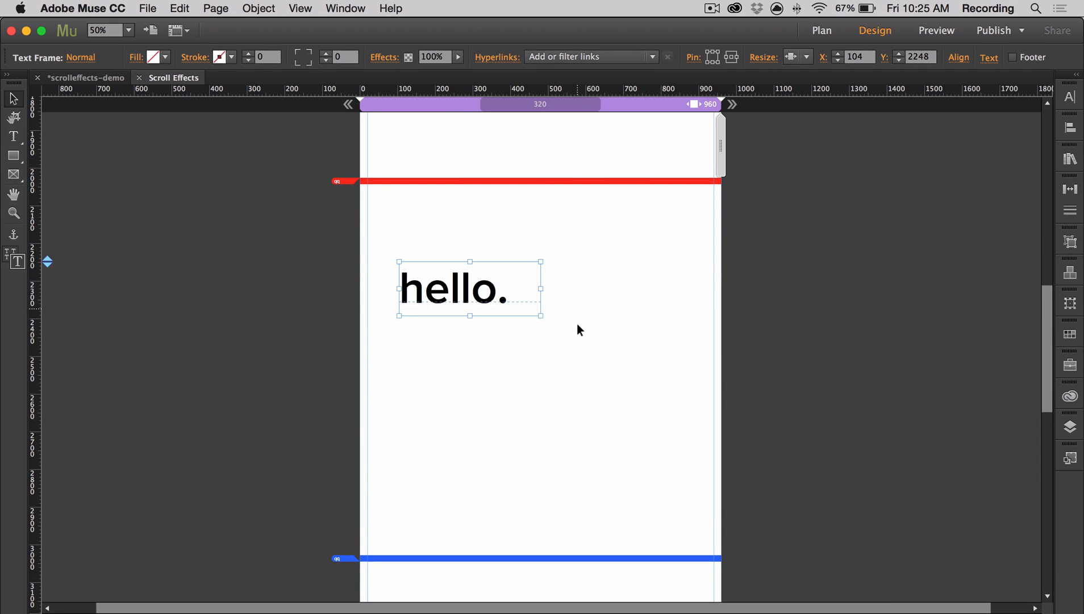
left_click(374, 181)
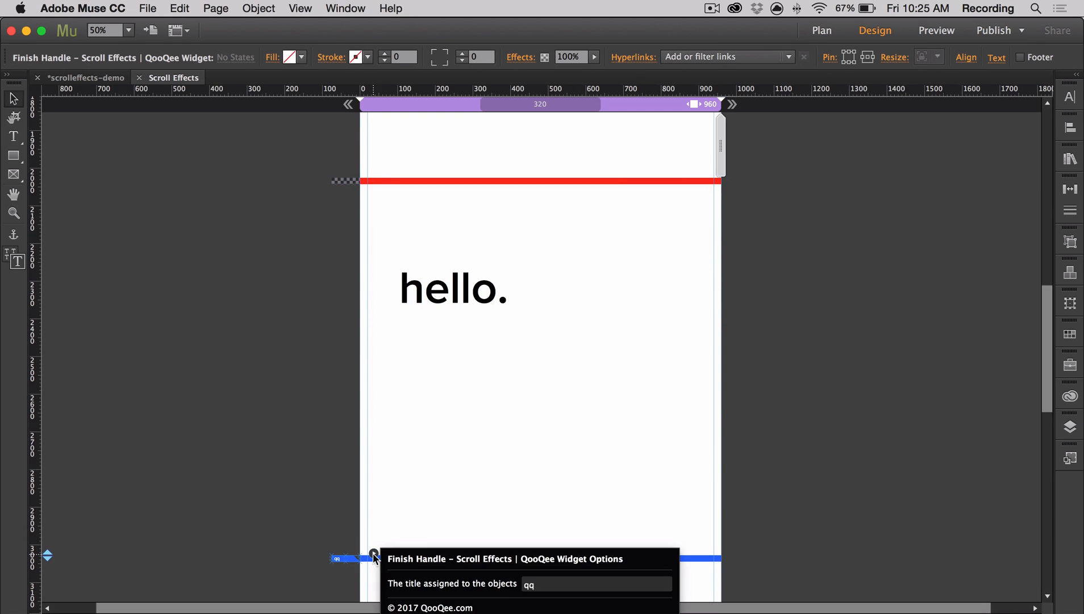
Edit the finish handle's object title to qq in its widget options.
left_click(349, 408)
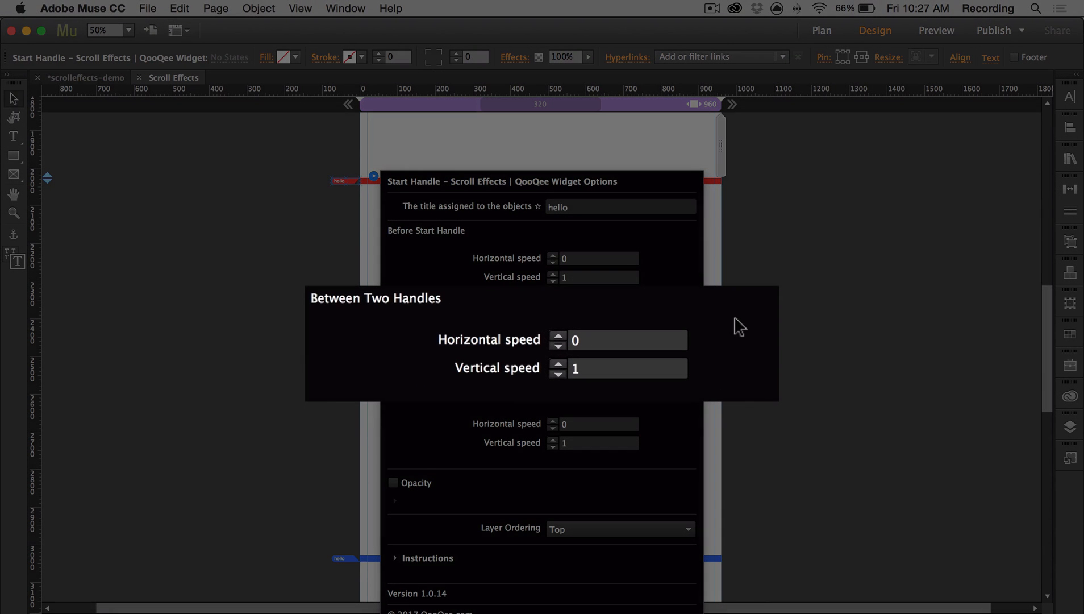
mouse_move(741, 335)
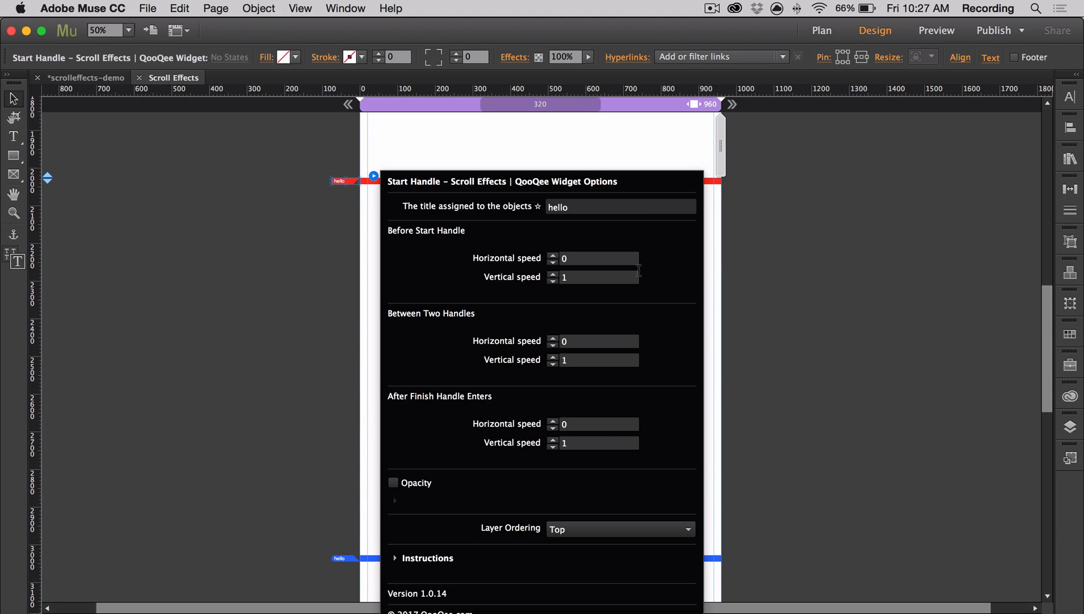
mouse_move(653, 362)
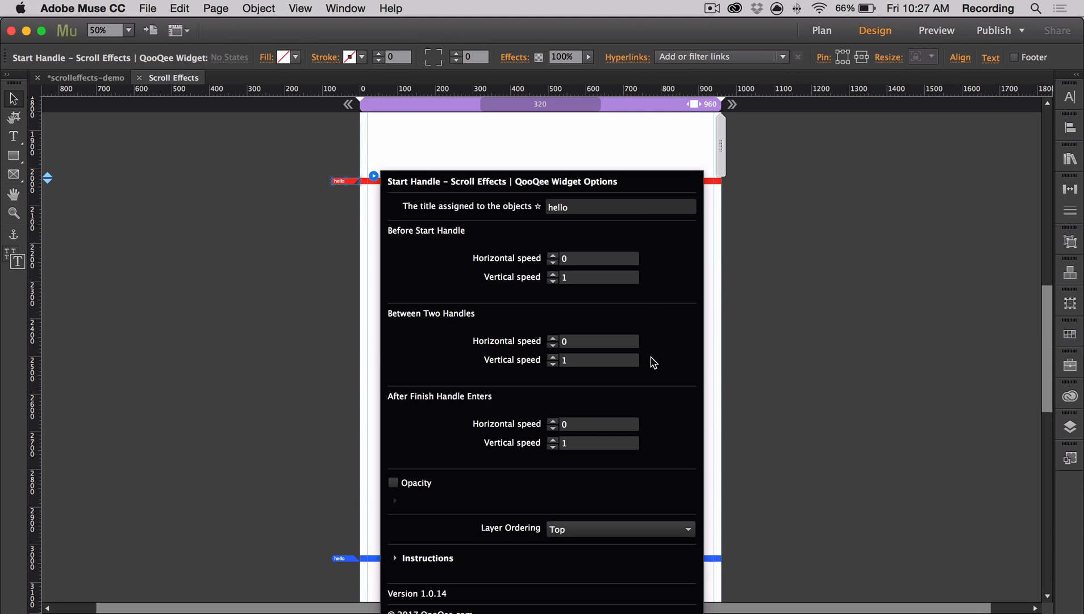
mouse_move(675, 426)
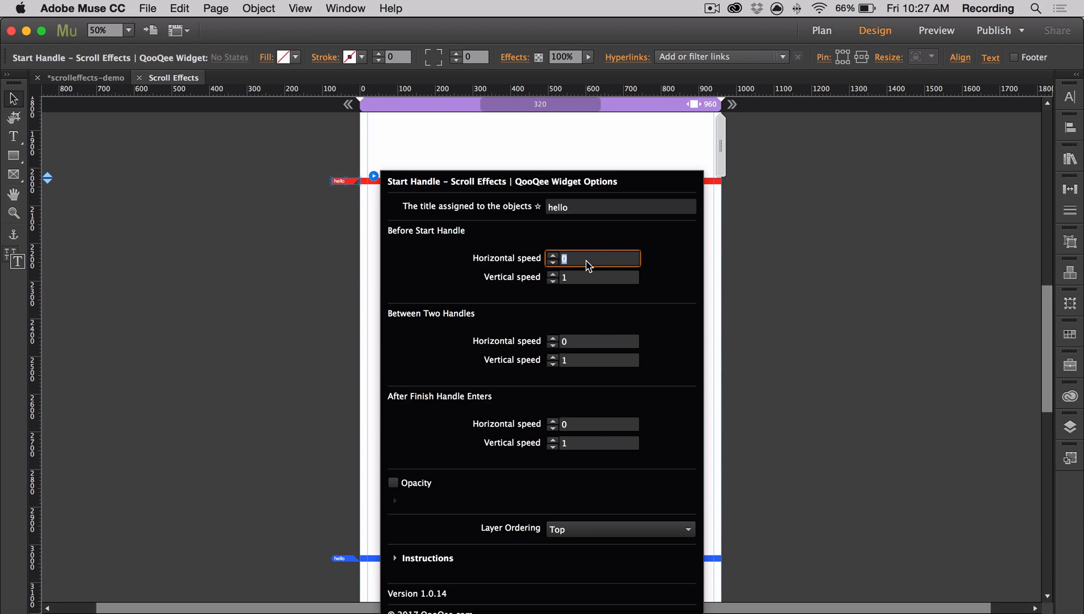
Enter horizontal speeds -0.5 before, 0 between and 0.5 after with vertical 0, and enable opacity.
type("-.5")
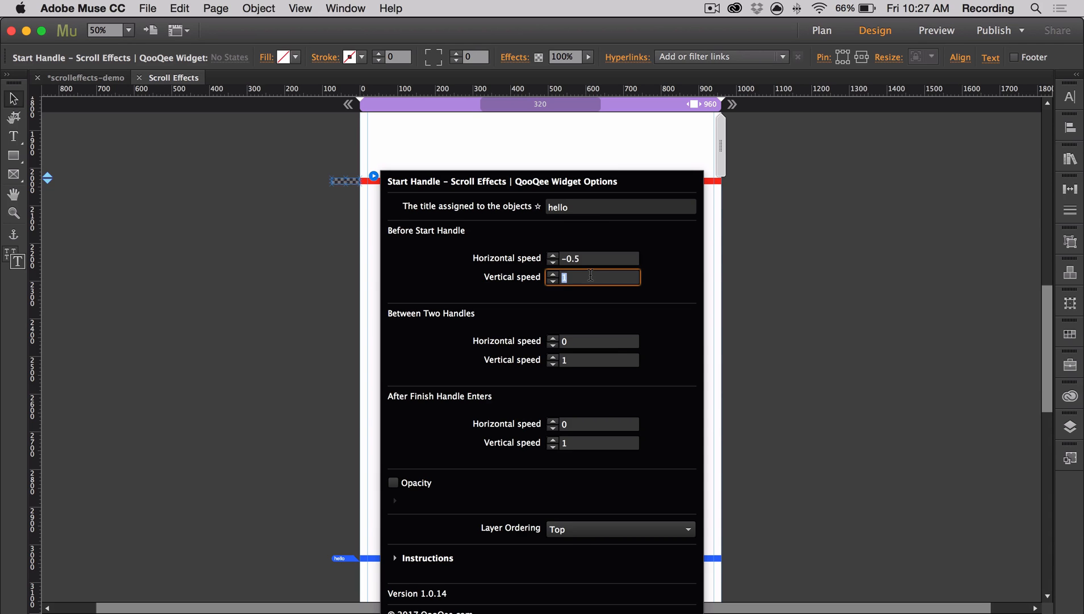
left_click(599, 341)
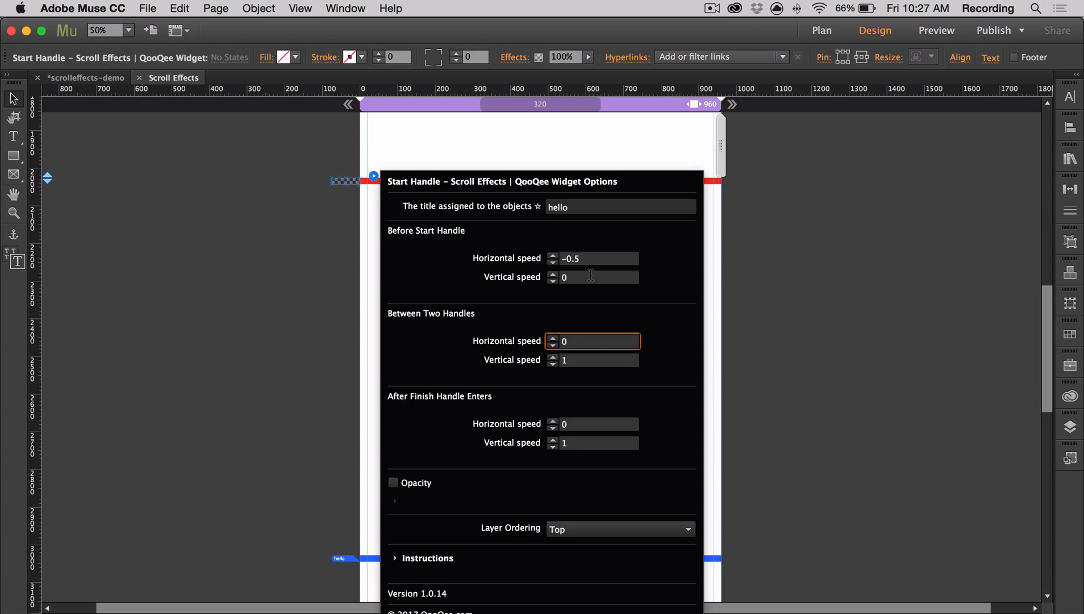
left_click(598, 424)
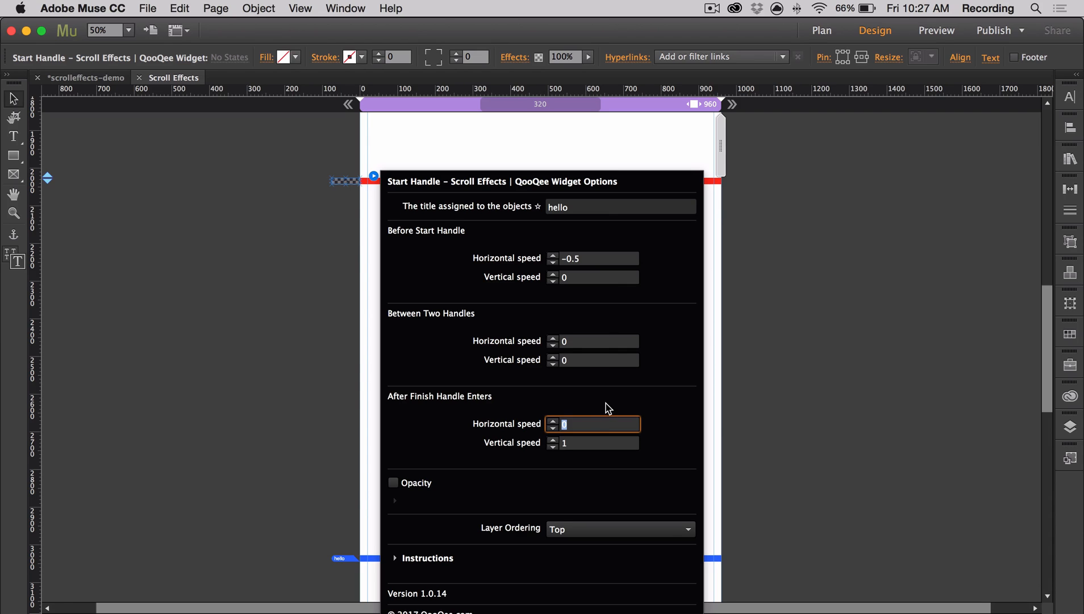
type(".5")
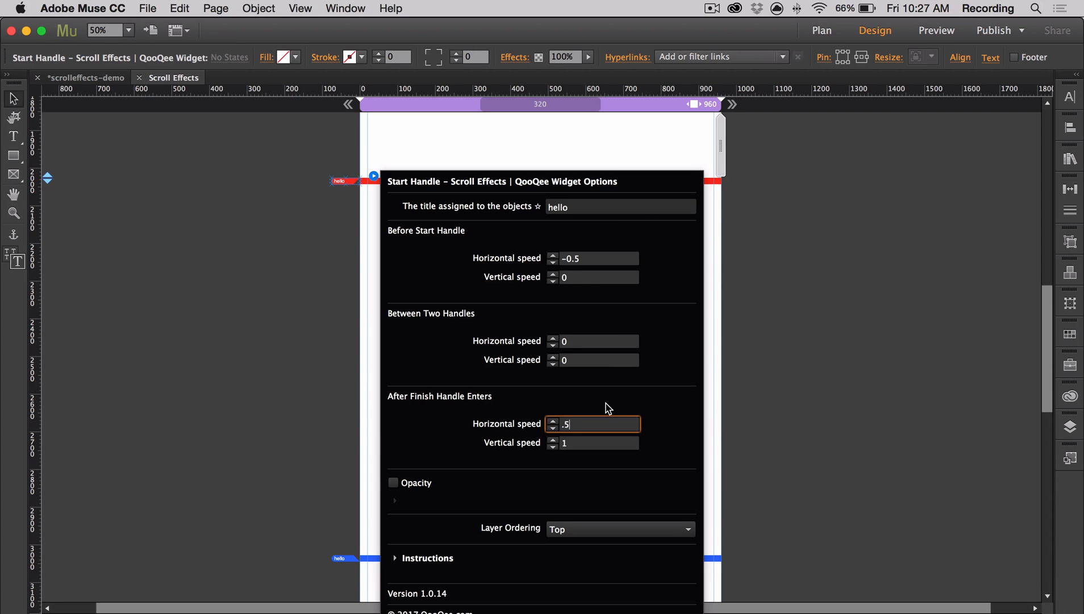
left_click(597, 442)
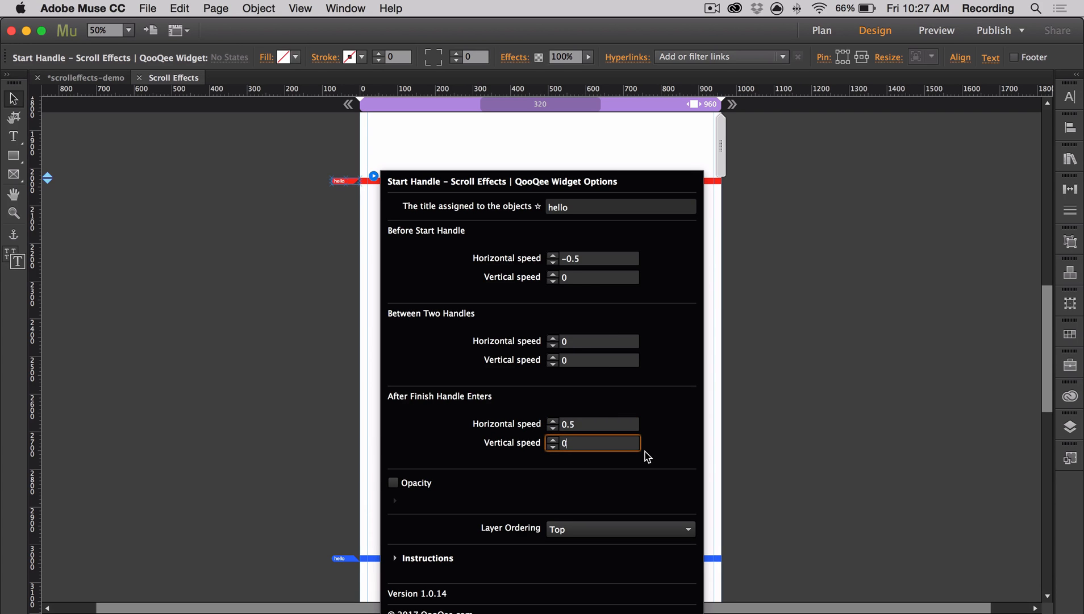
left_click(393, 482)
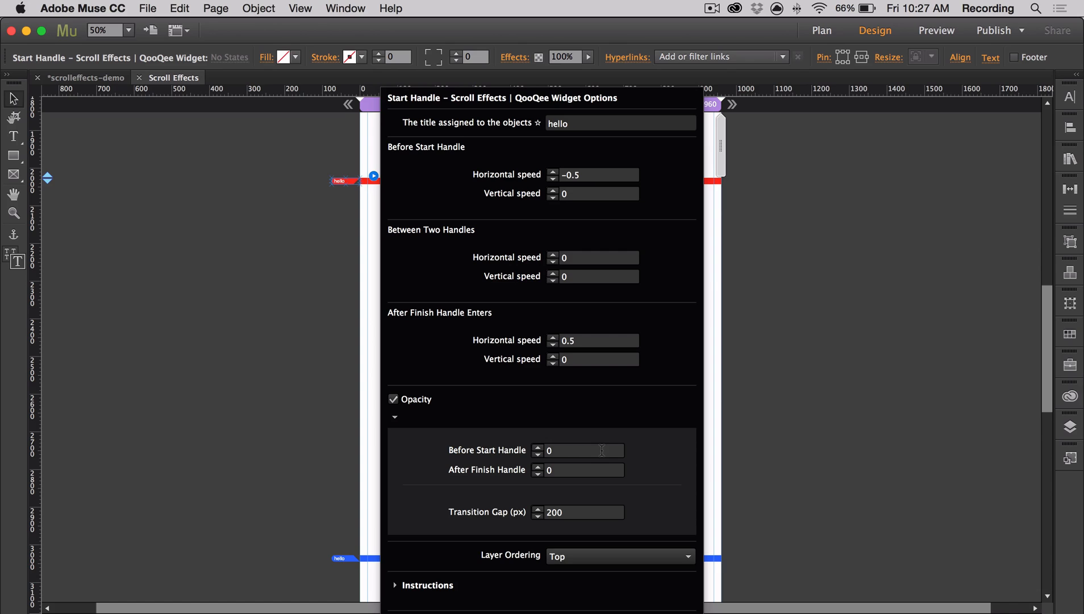
mouse_move(619, 469)
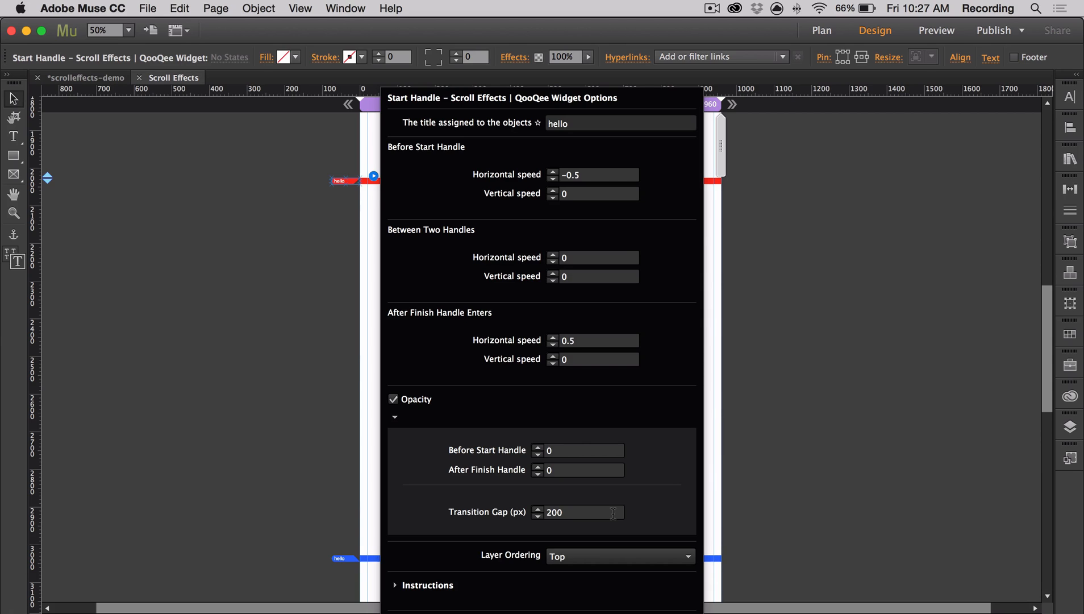
mouse_move(619, 462)
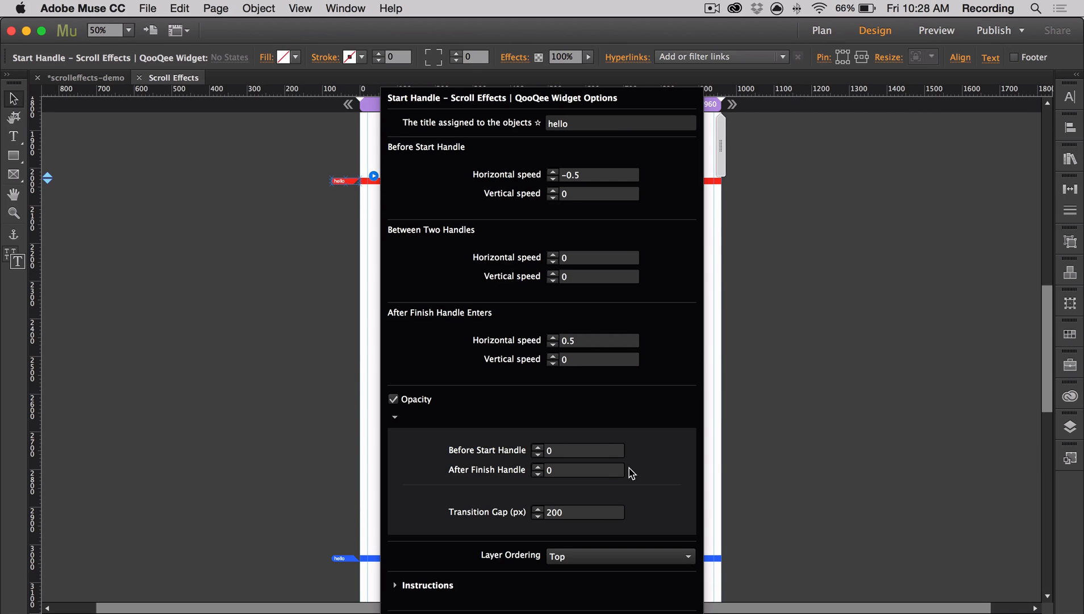
Set a 200 px opacity transition gap and keep the text layered on Top.
left_click(583, 511)
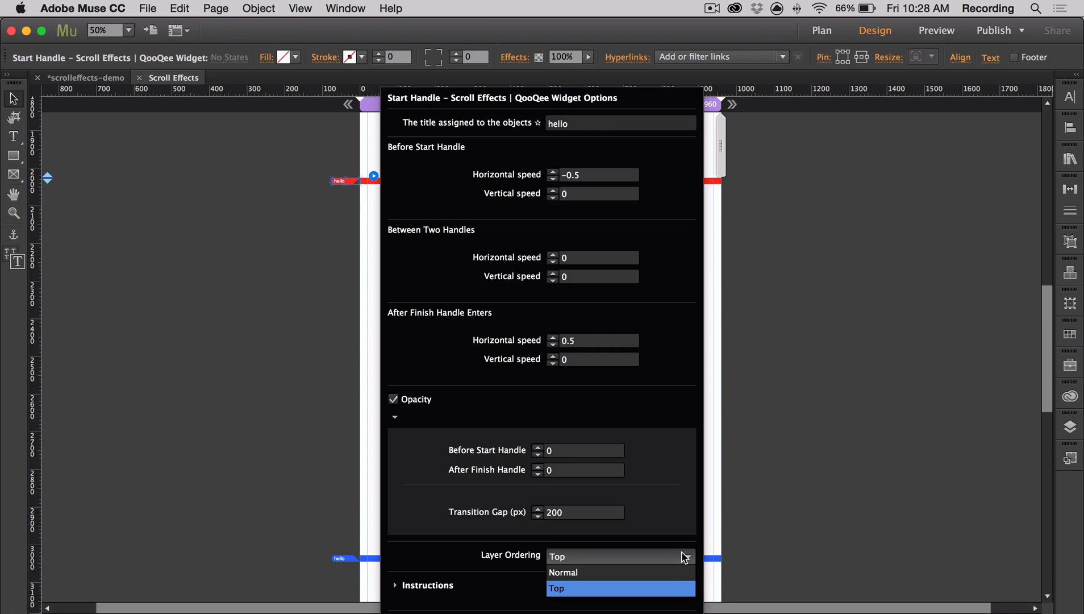
left_click(563, 571)
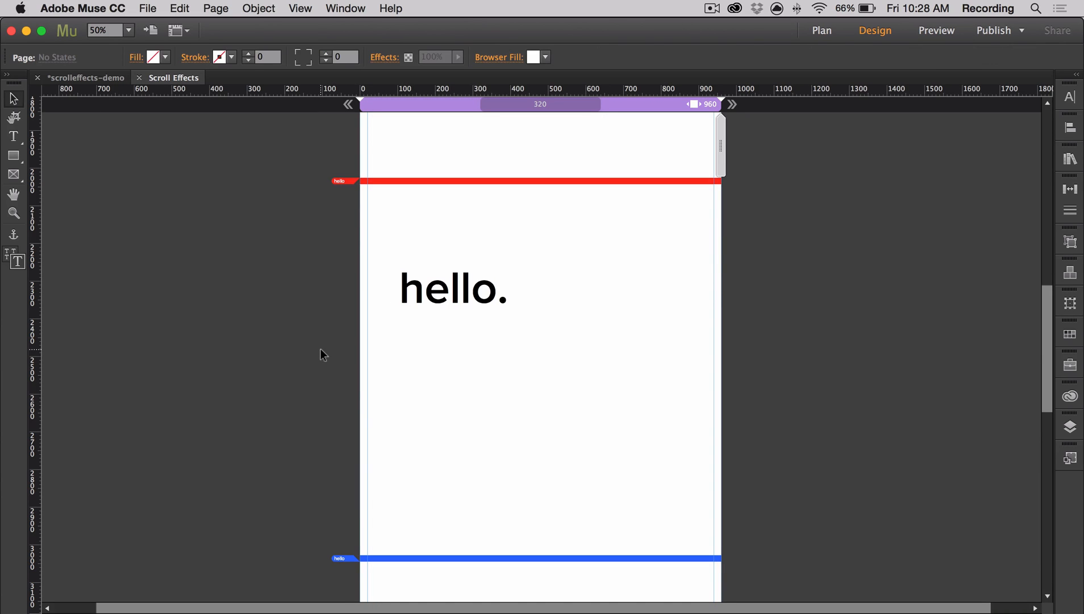
Preview the Scroll Effects page in the browser via the File menu.
left_click(935, 31)
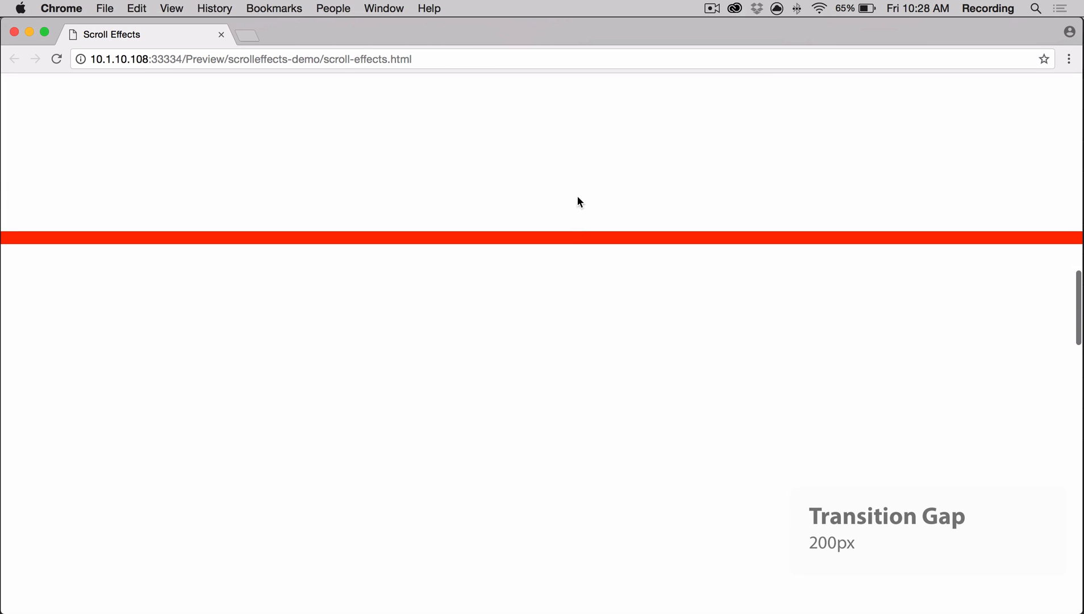
mouse_move(572, 88)
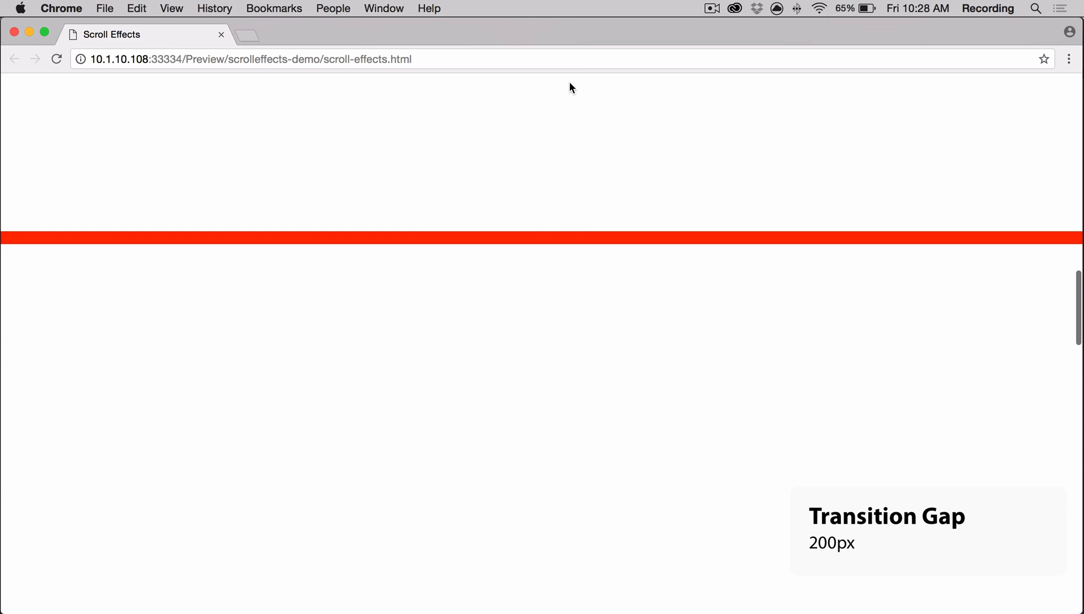
scroll("down", 3)
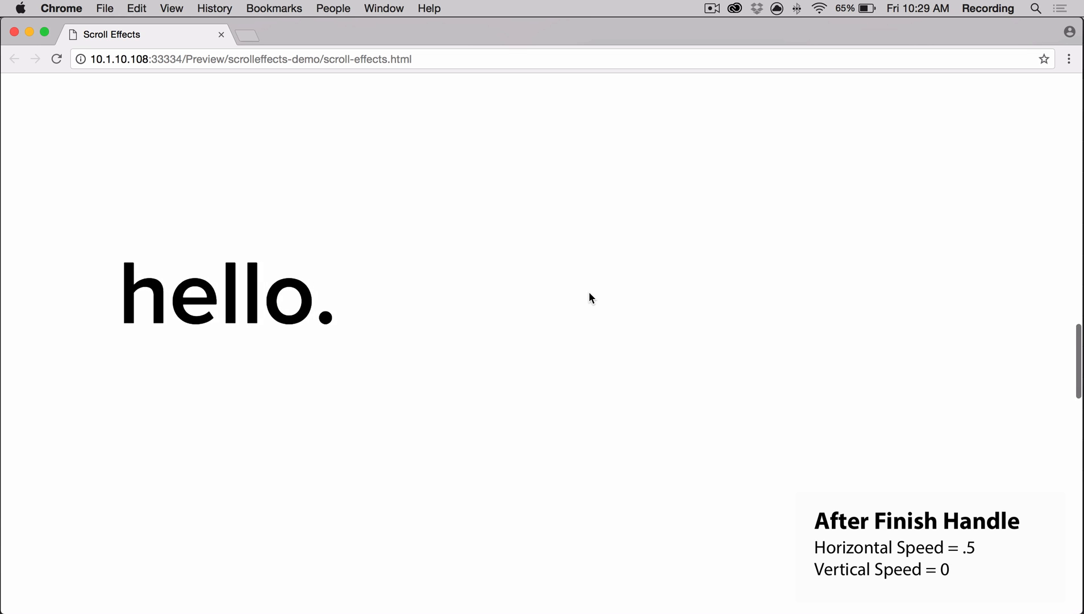
scroll("down", 3)
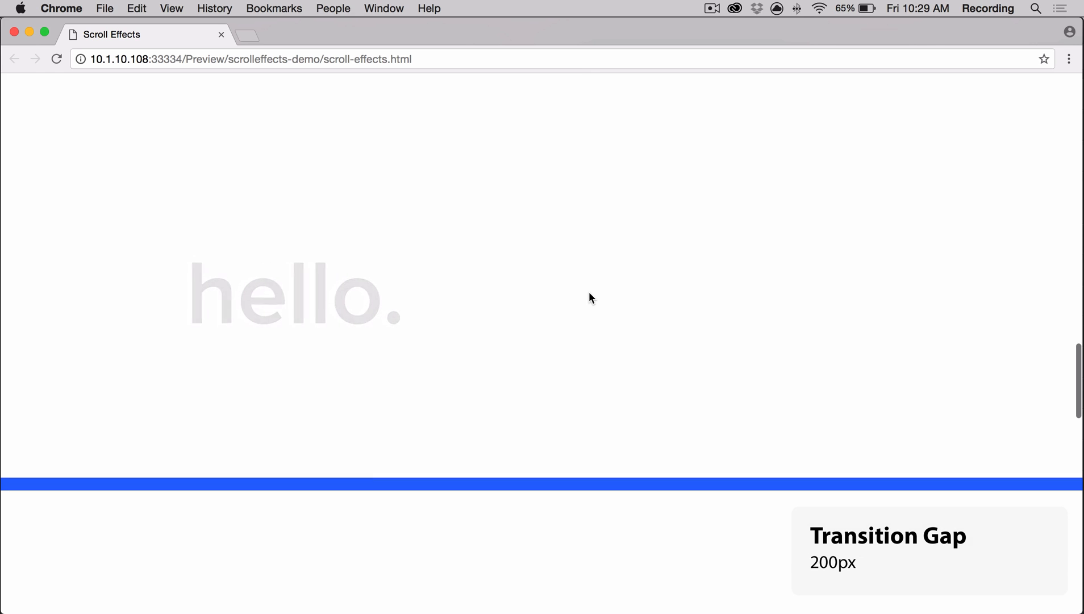
scroll("down", 3)
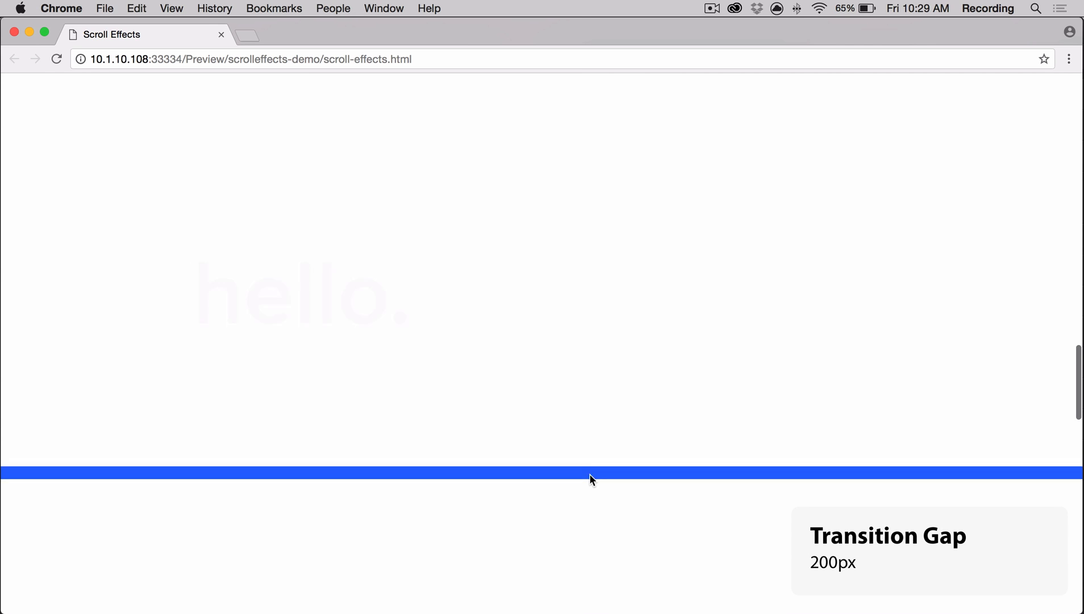
scroll("down", 3)
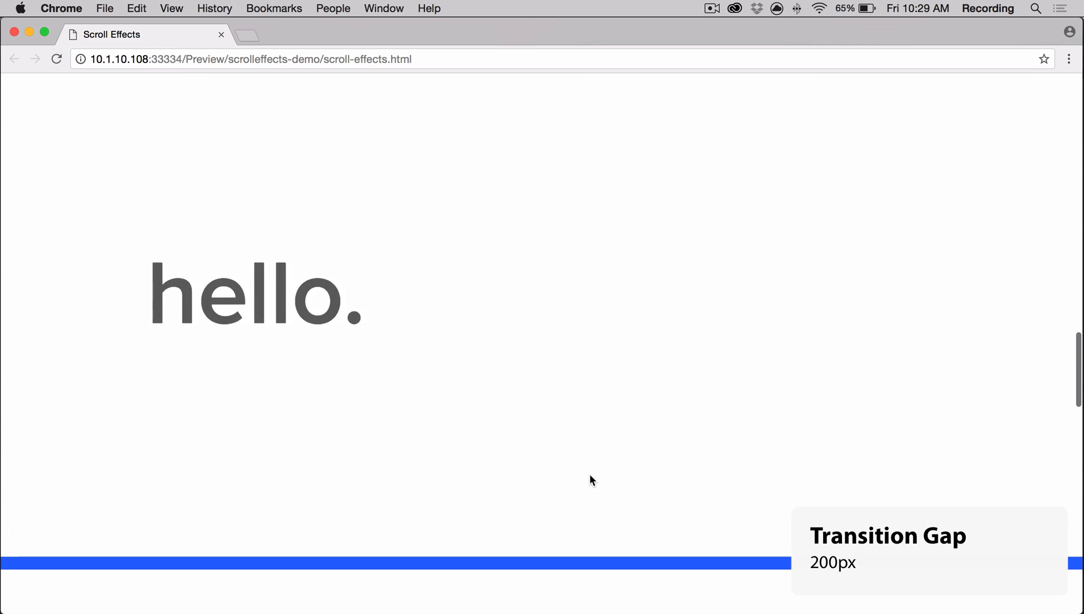
scroll("down", 3)
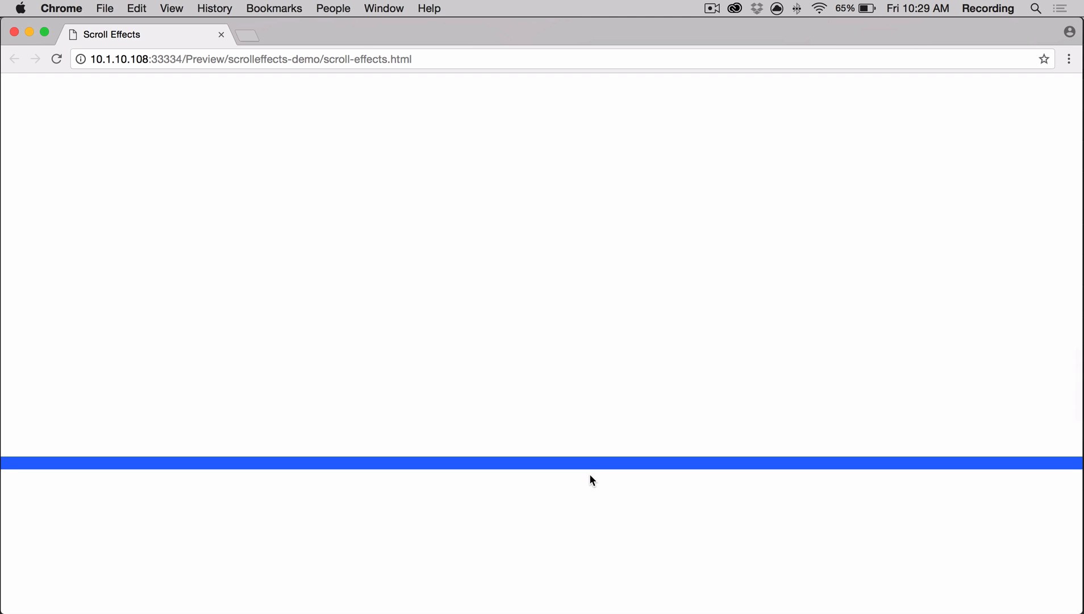